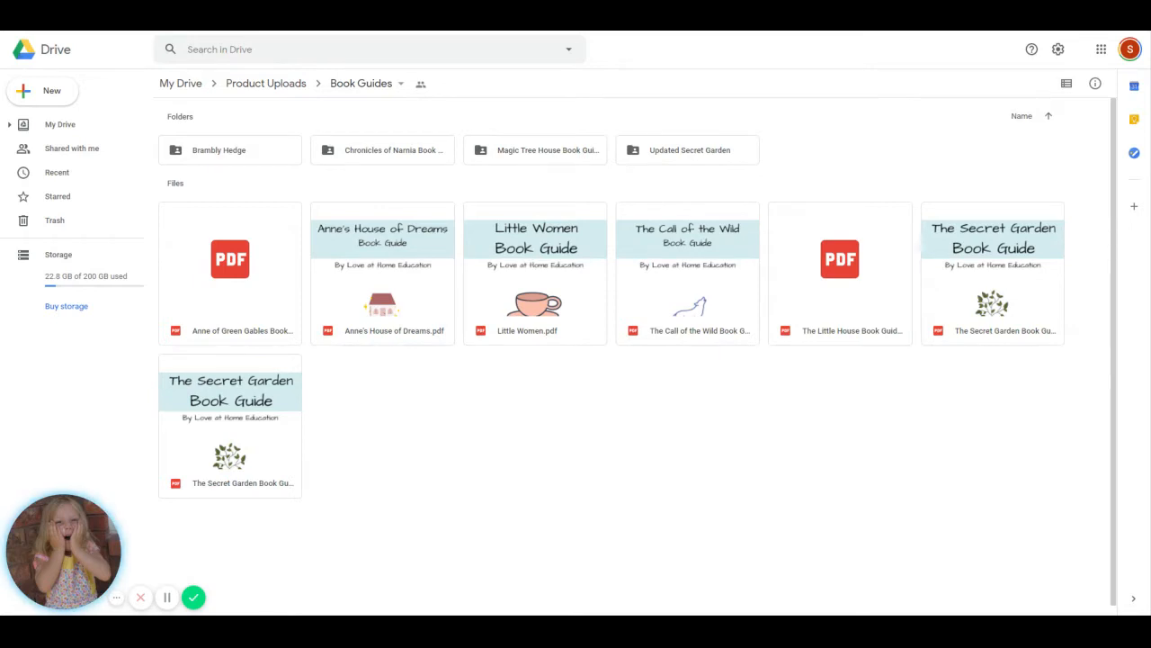
pyautogui.moveTo(643, 431)
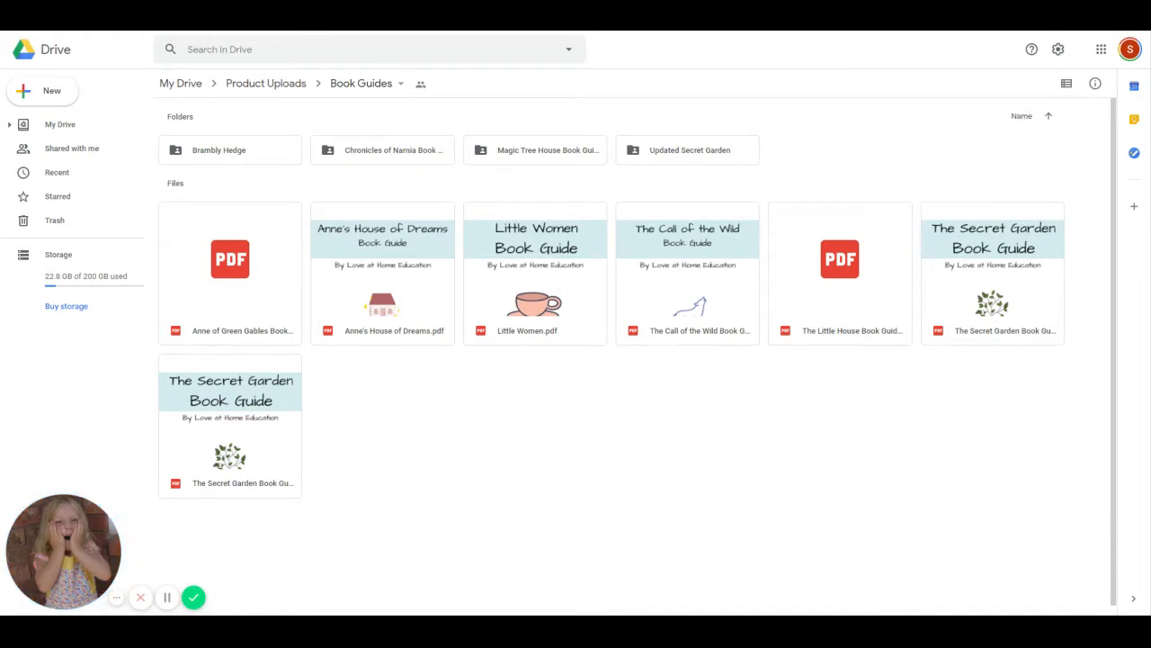
pyautogui.moveTo(616, 404)
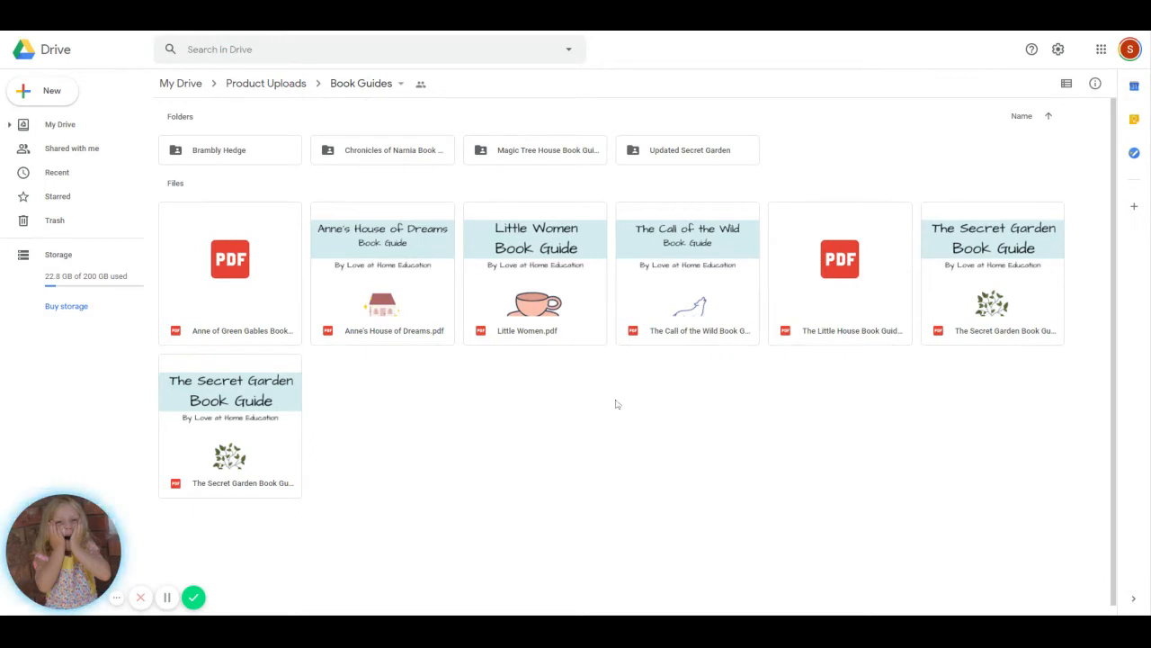
pyautogui.moveTo(233, 161)
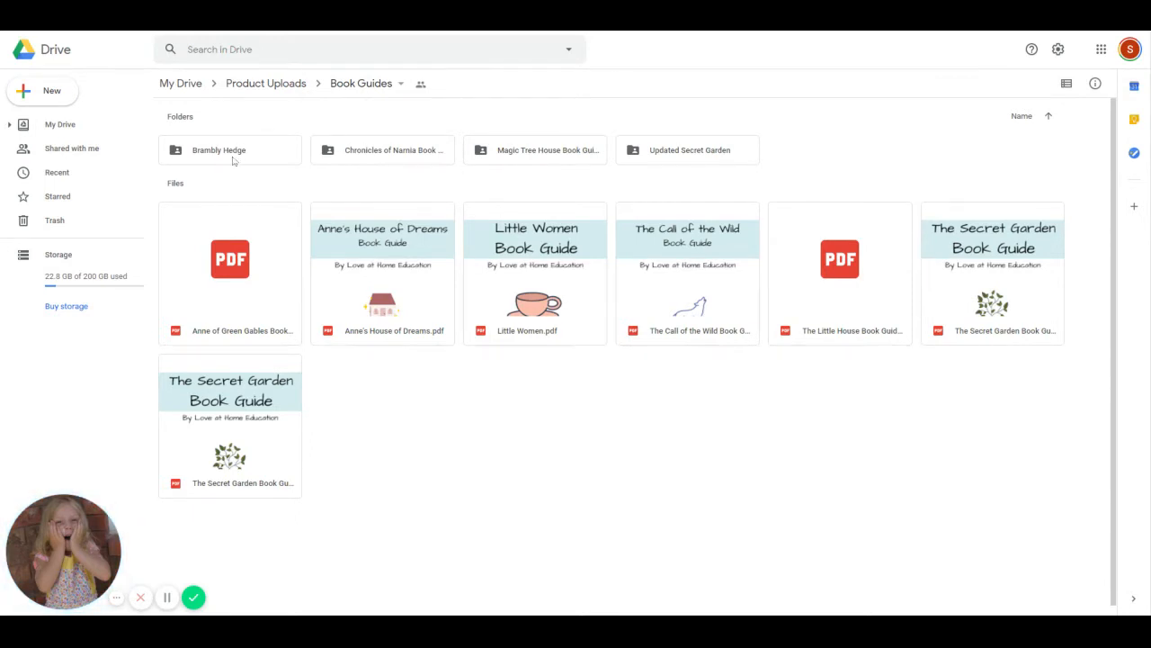
# Open Brambly Hedge and preview its Spring Story guide PDF, then close the preview.
pyautogui.doubleClick(218, 149)
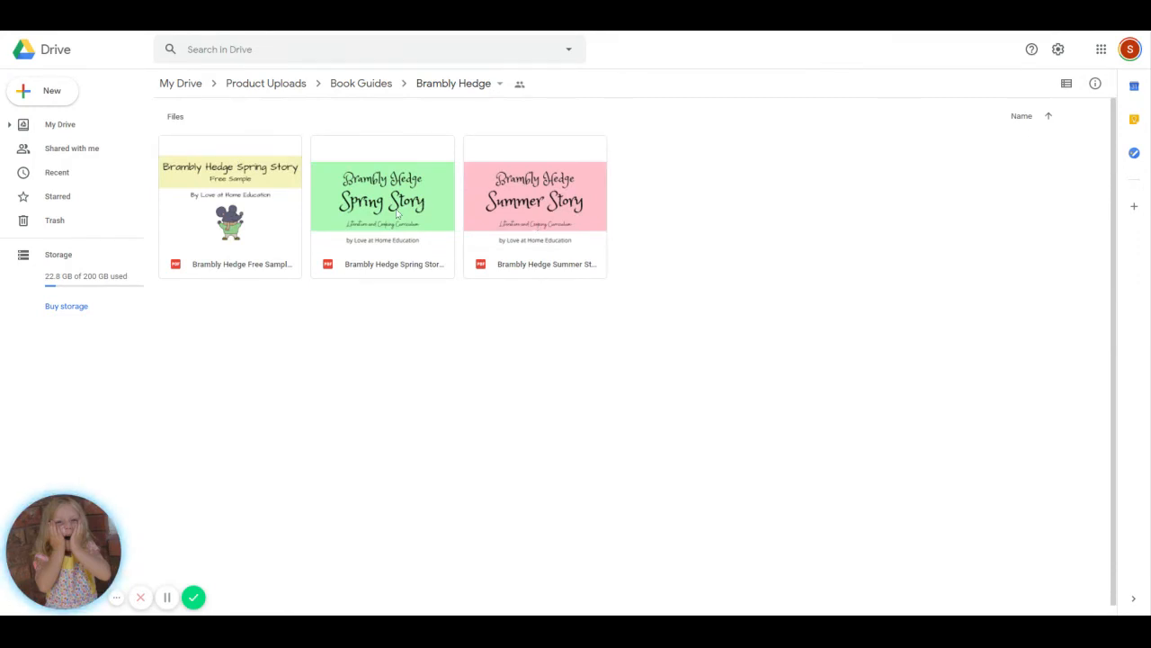
pyautogui.doubleClick(382, 200)
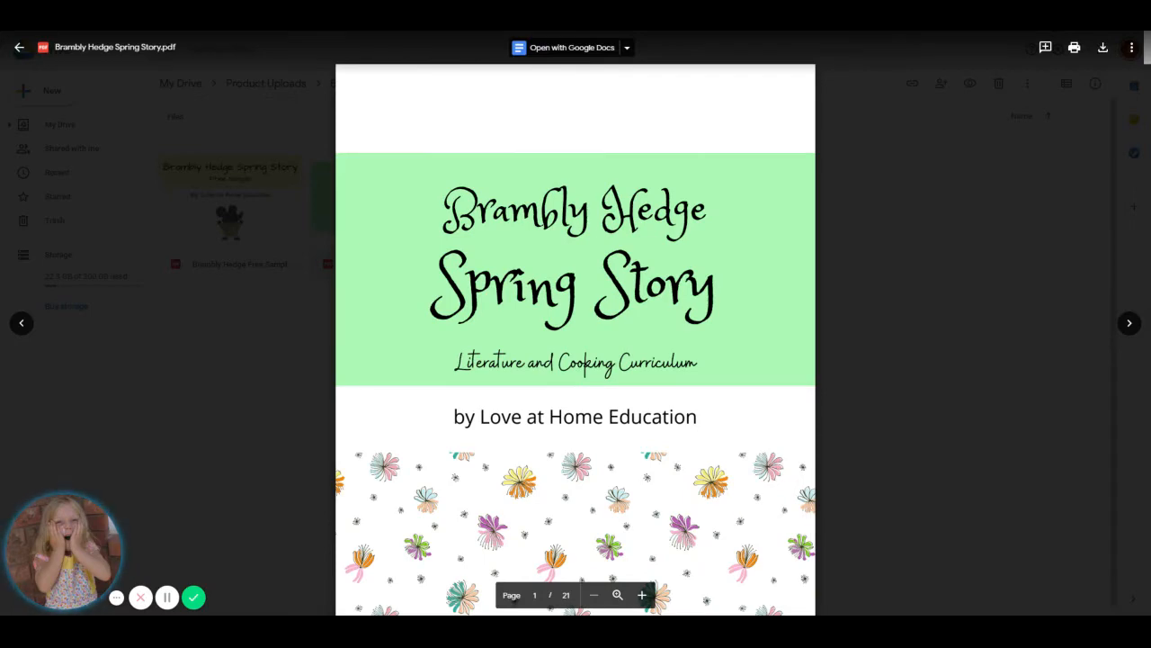
pyautogui.click(20, 47)
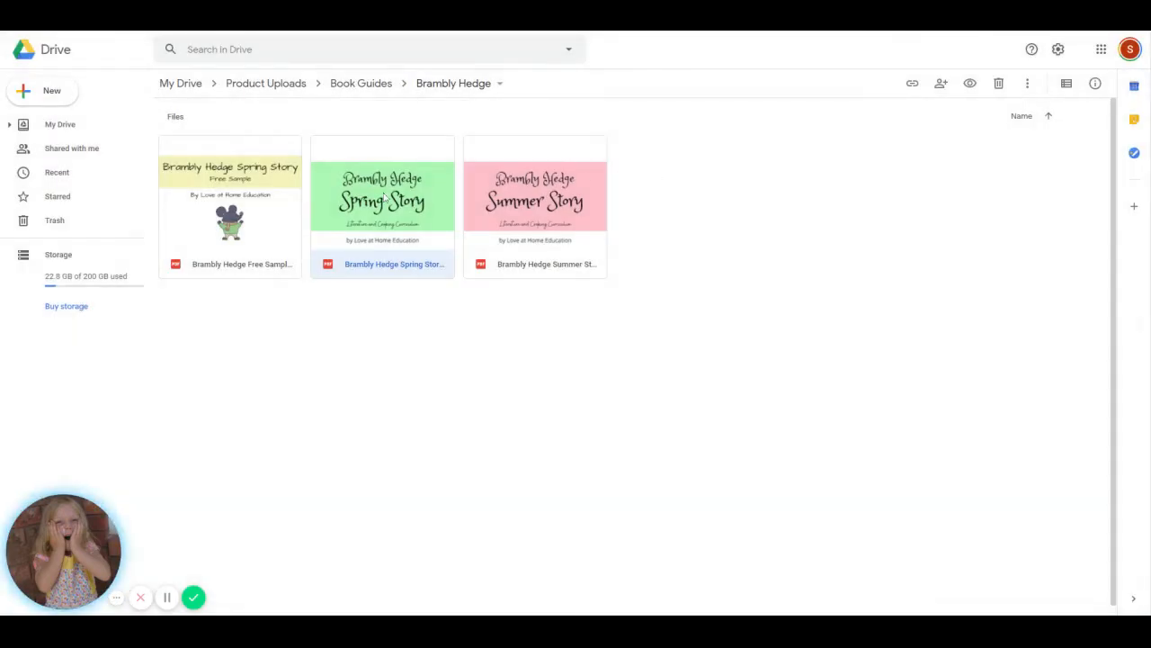
pyautogui.doubleClick(382, 196)
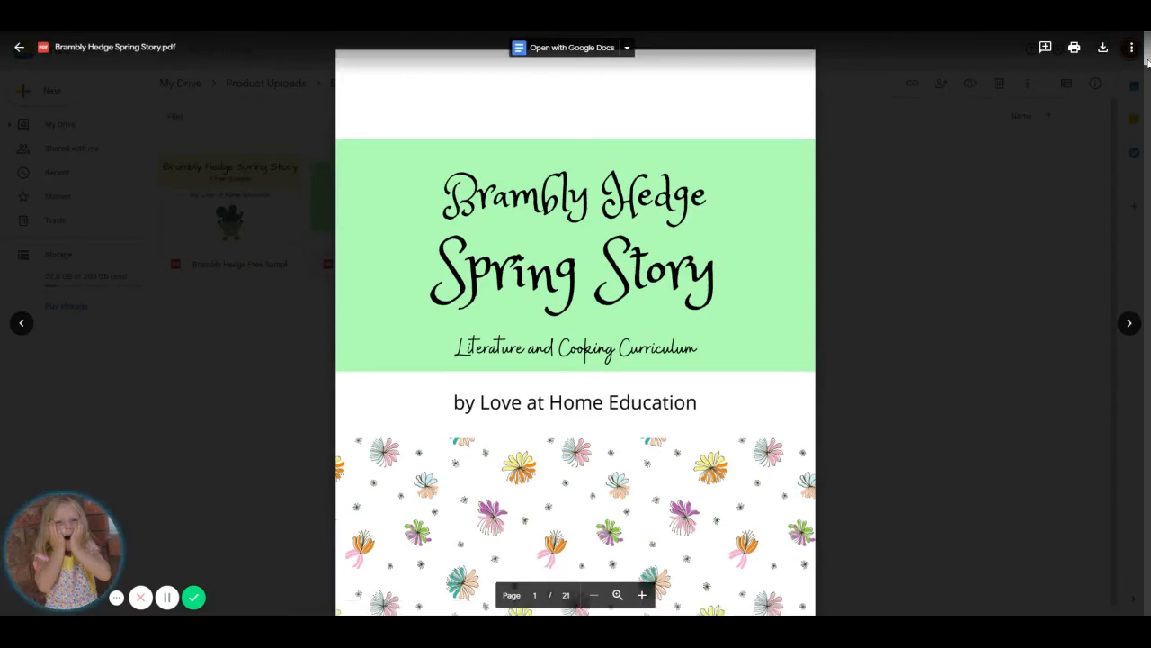
pyautogui.scroll(-3)
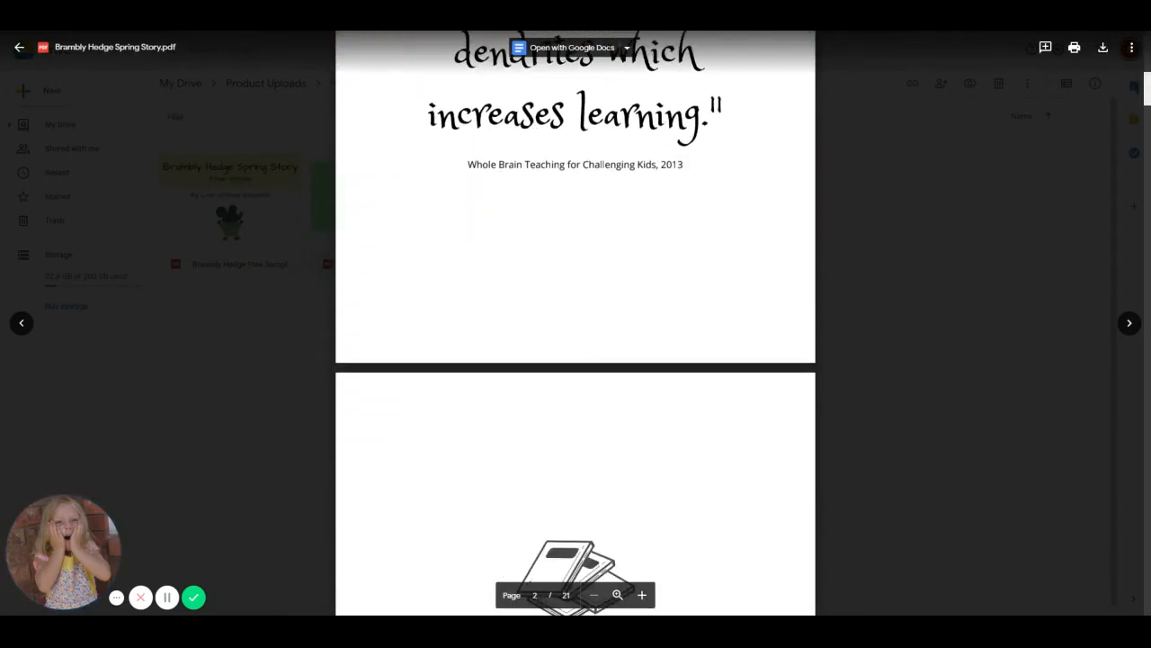
pyautogui.scroll(-3)
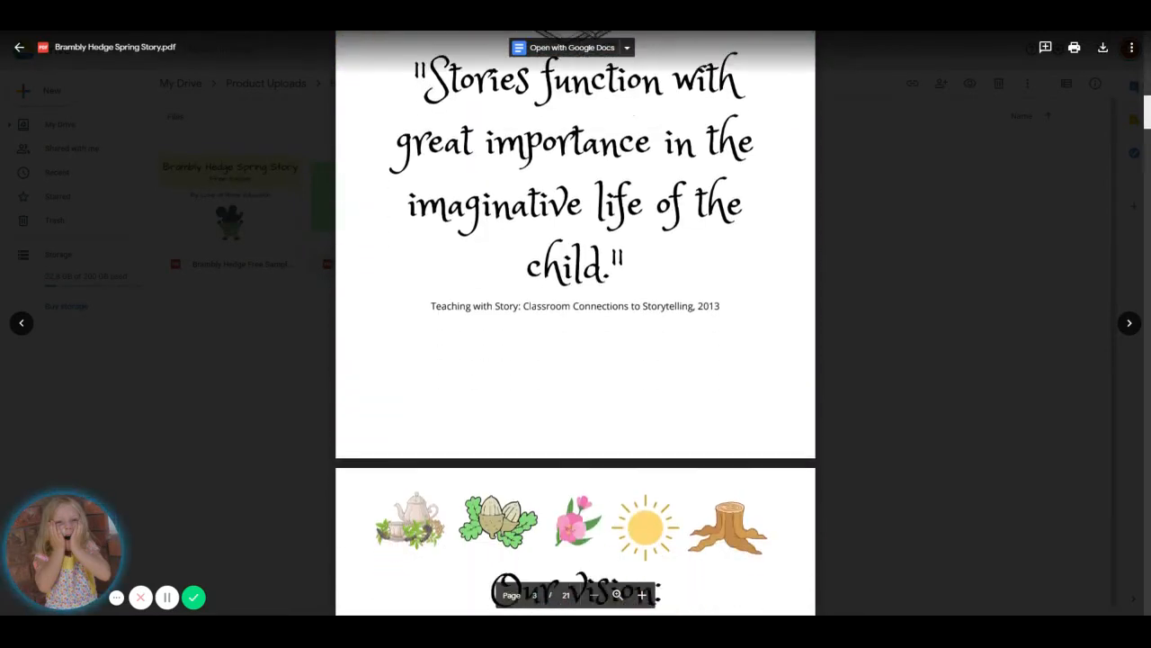
pyautogui.scroll(-3)
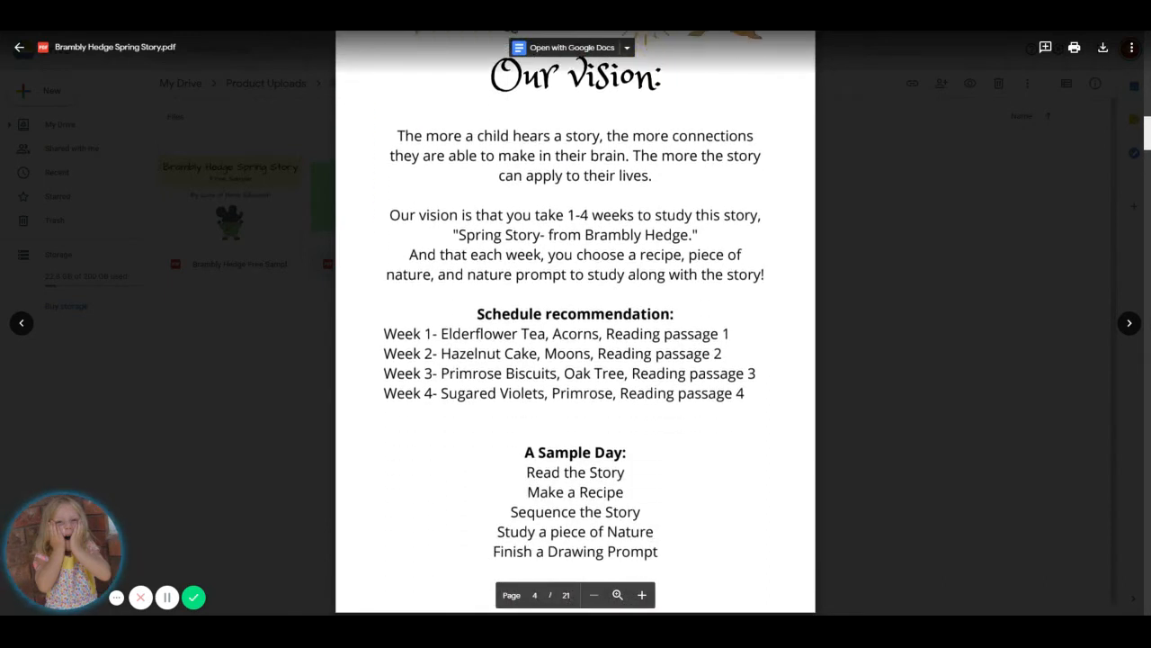
pyautogui.scroll(-3)
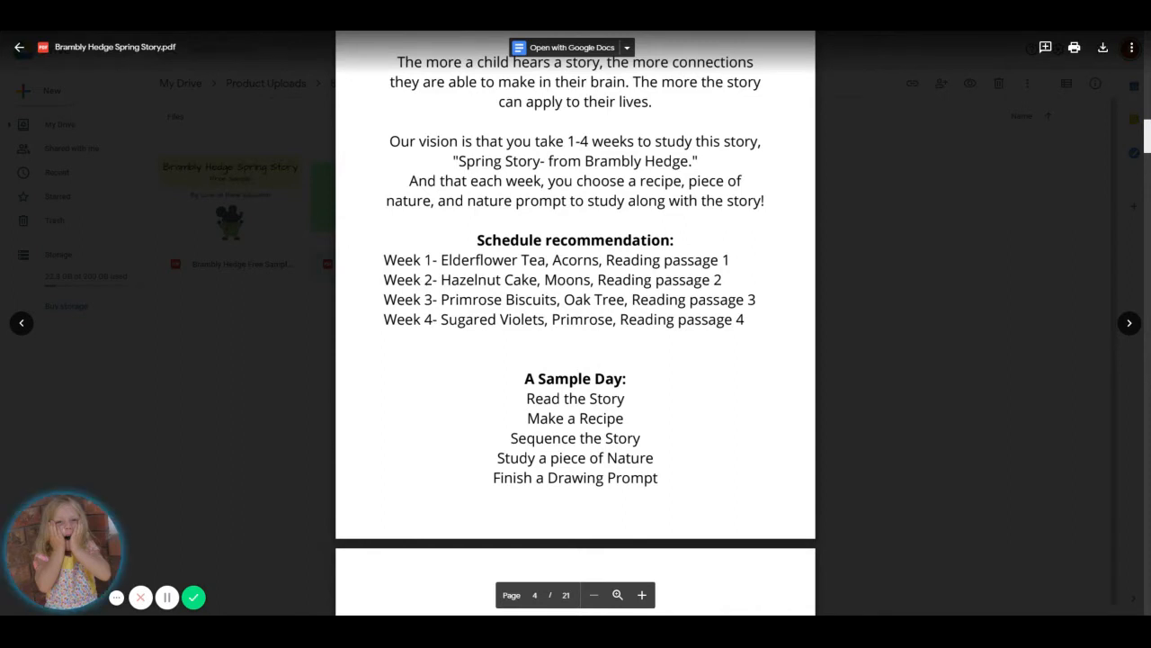
pyautogui.scroll(-3)
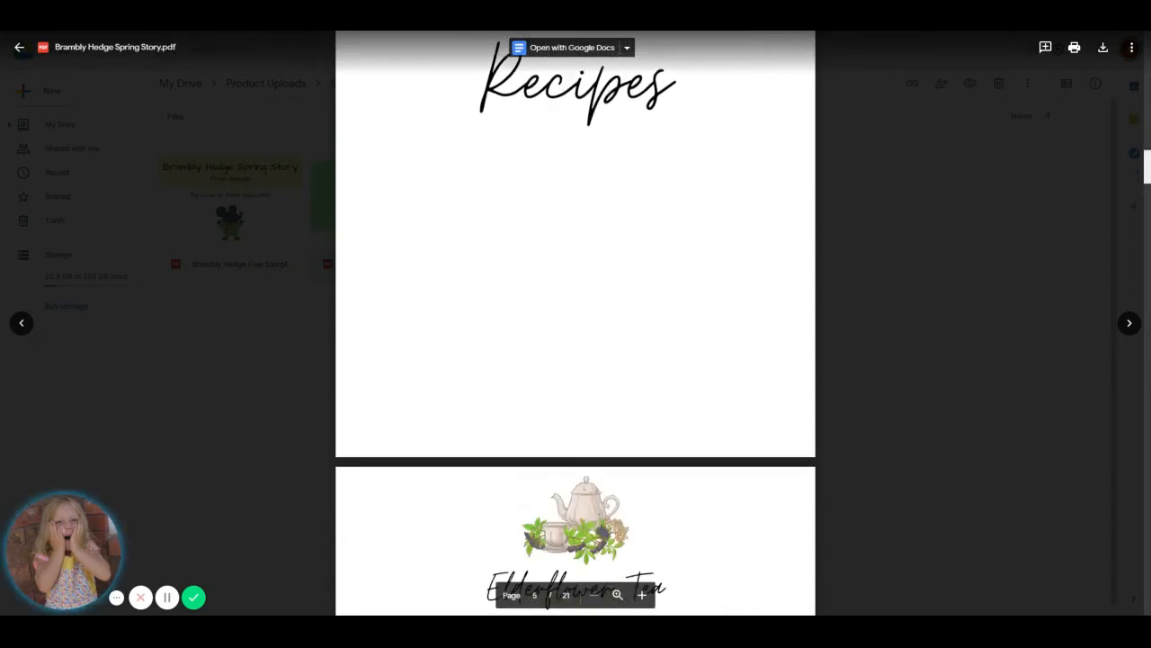
pyautogui.scroll(-3)
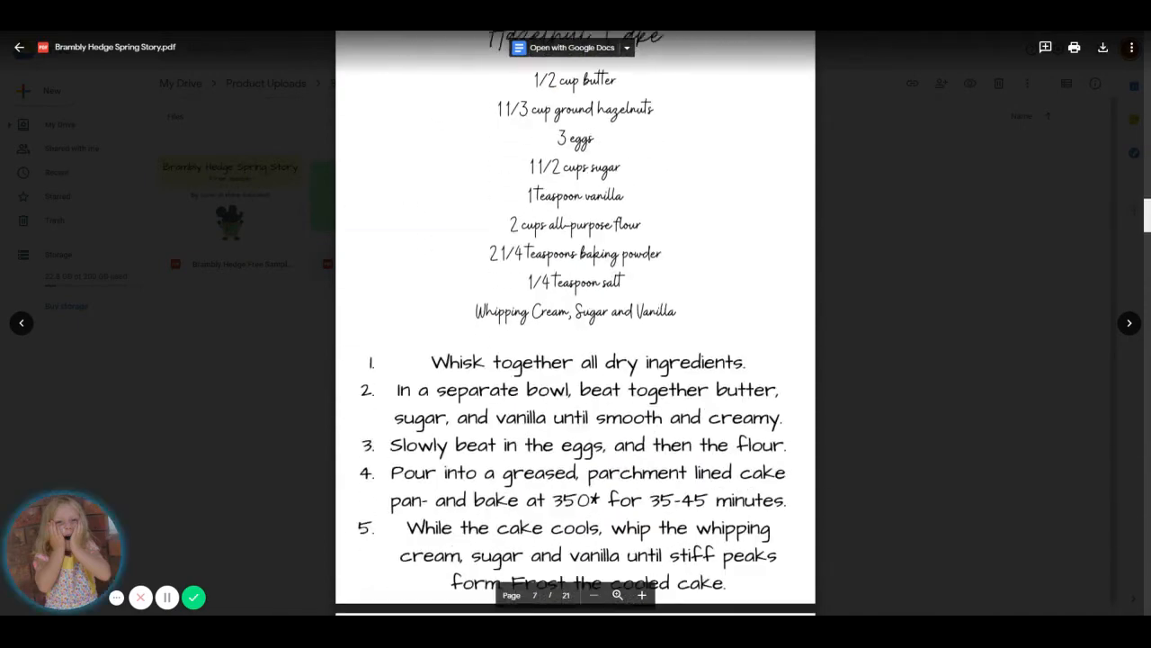
pyautogui.scroll(-3)
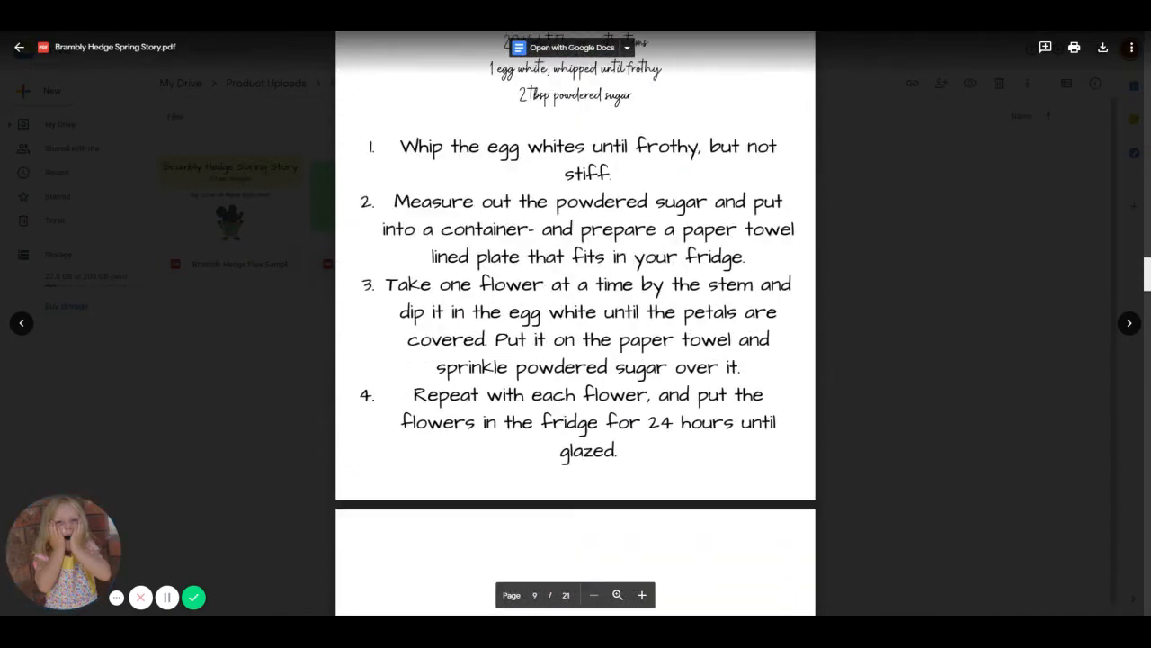
pyautogui.scroll(-3)
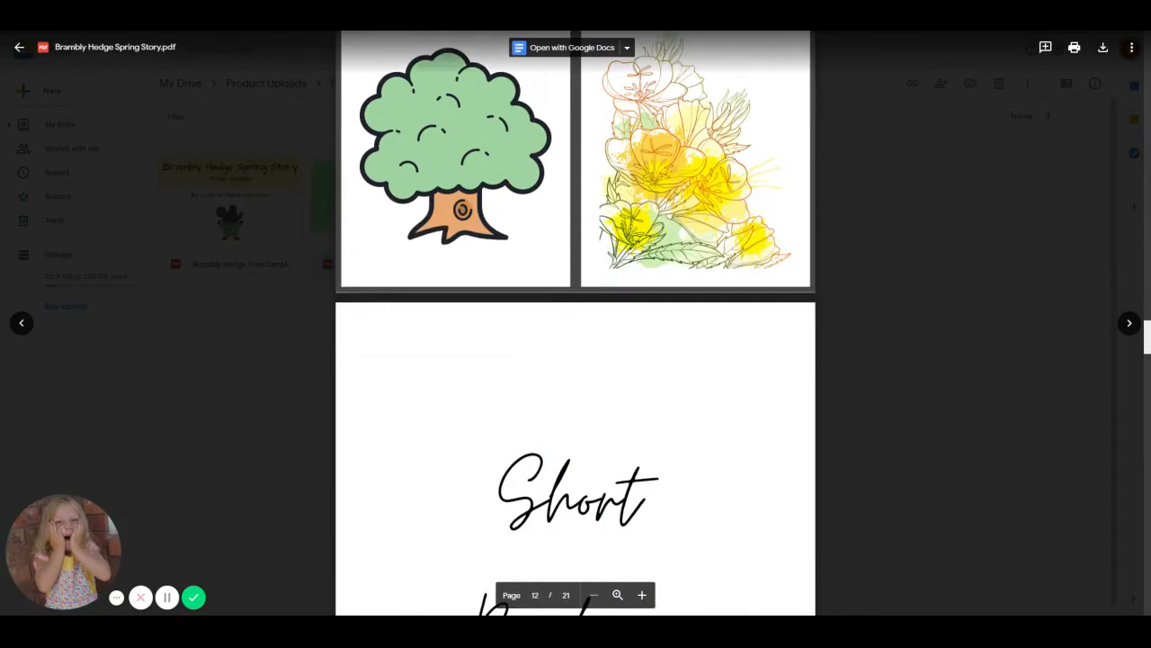
pyautogui.scroll(-3)
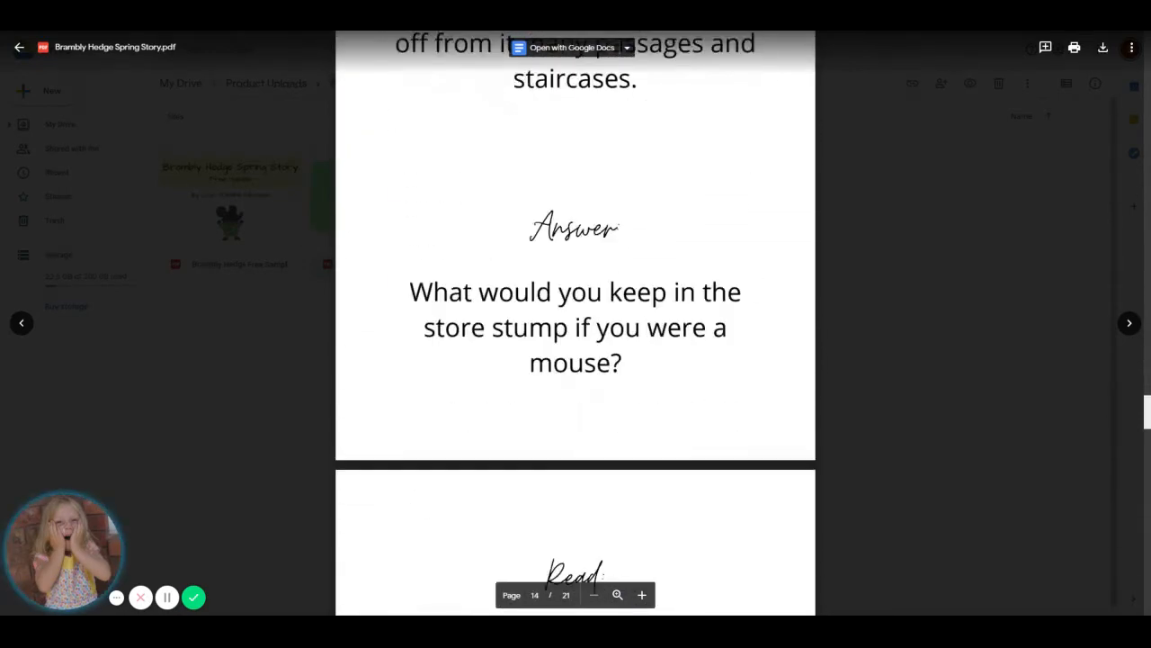
pyautogui.scroll(-3)
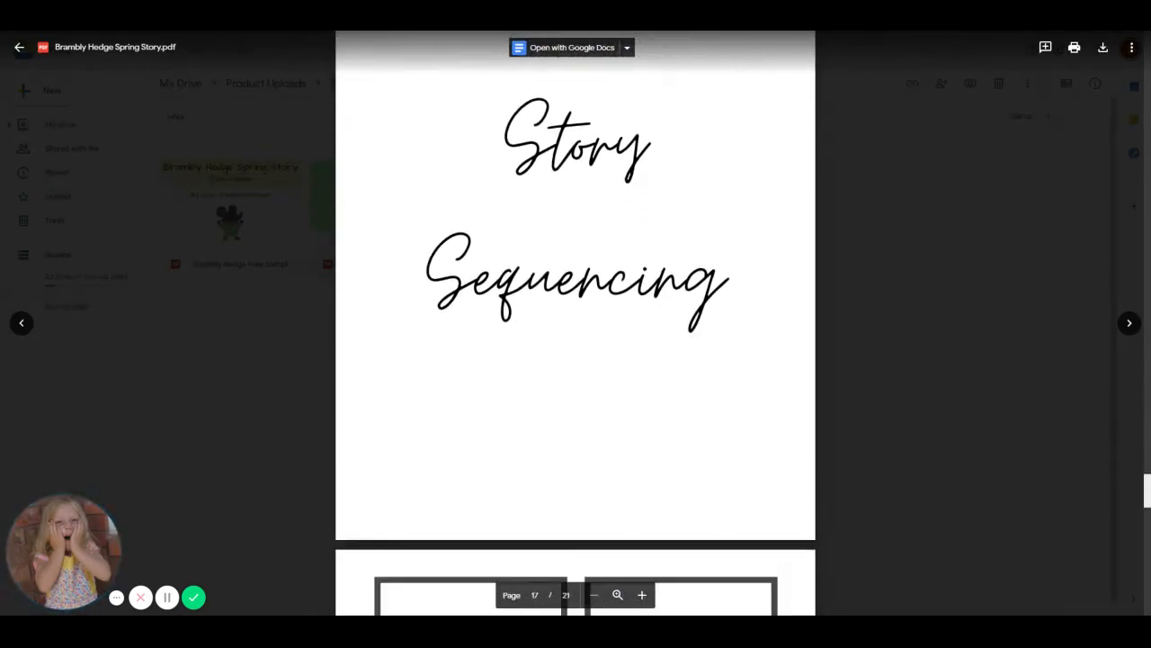
pyautogui.scroll(-3)
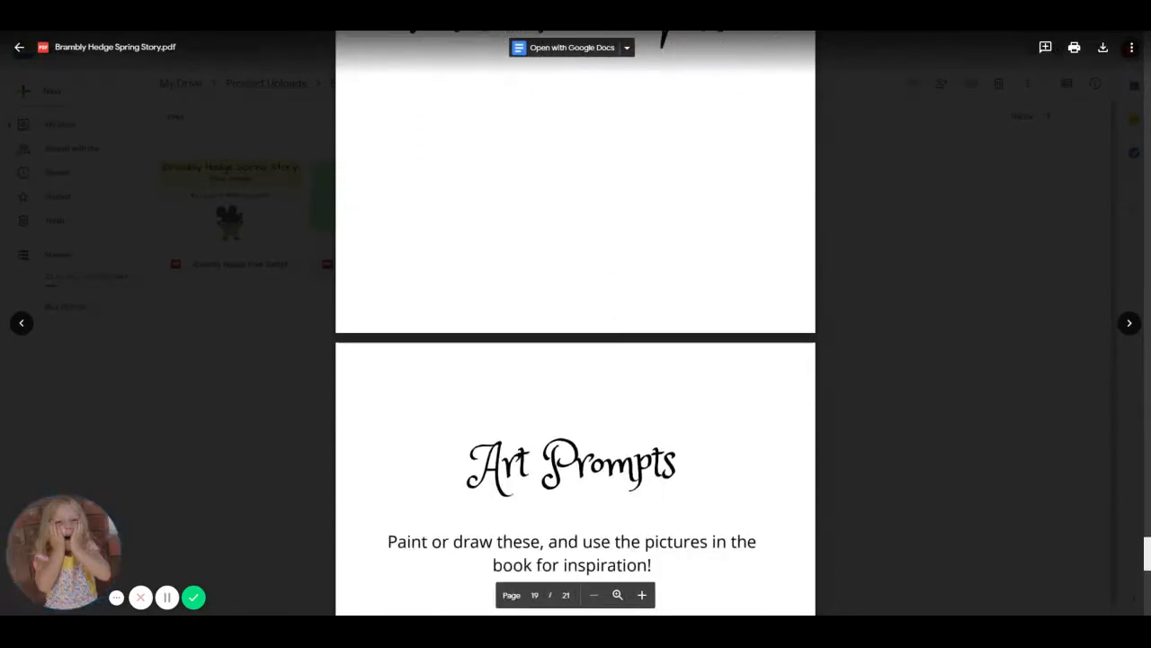
pyautogui.scroll(-3)
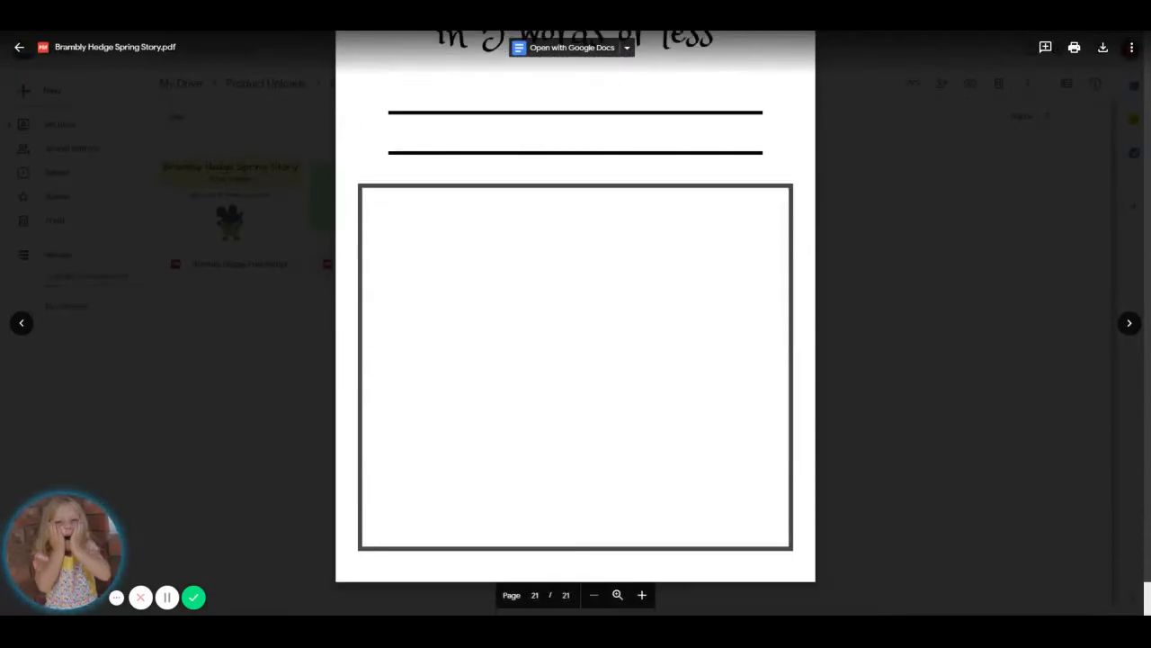
pyautogui.click(20, 47)
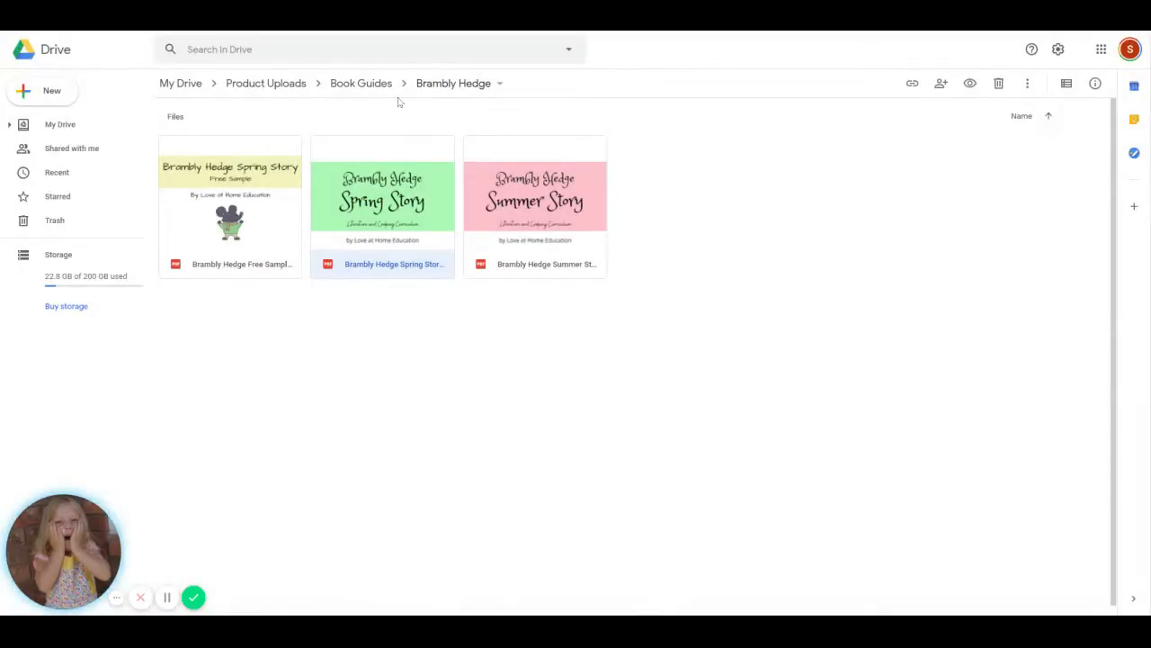
# From Book Guides, enter Chronicles of Narnia Book Guides and preview The Magician's Nephew PDF.
pyautogui.click(361, 83)
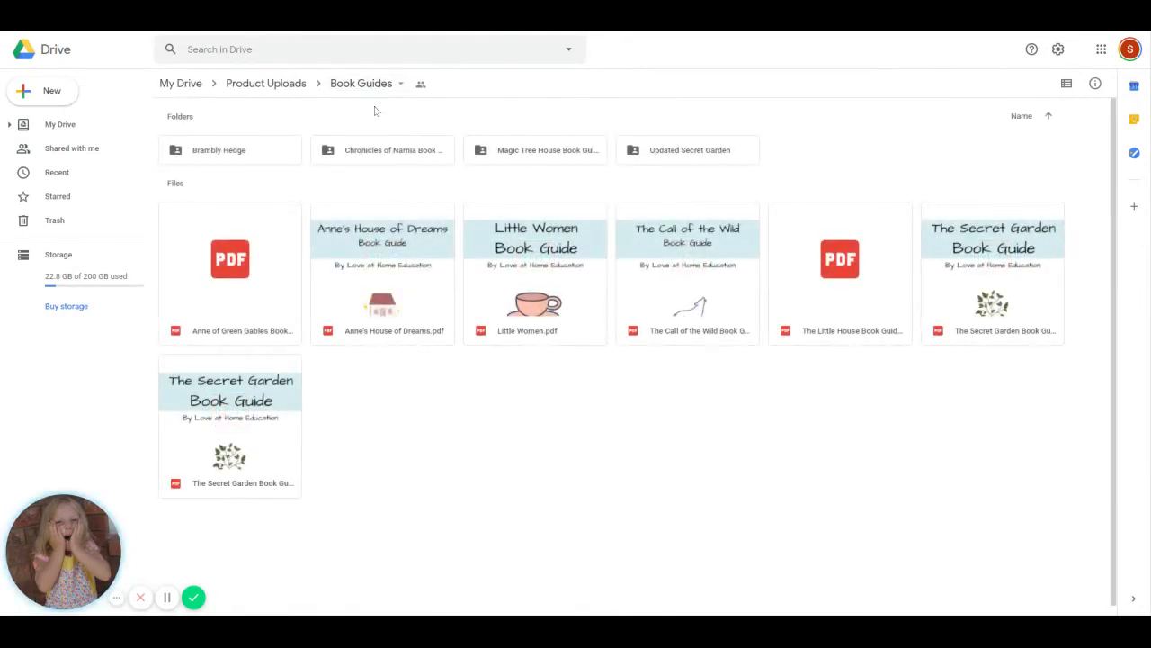
pyautogui.doubleClick(393, 149)
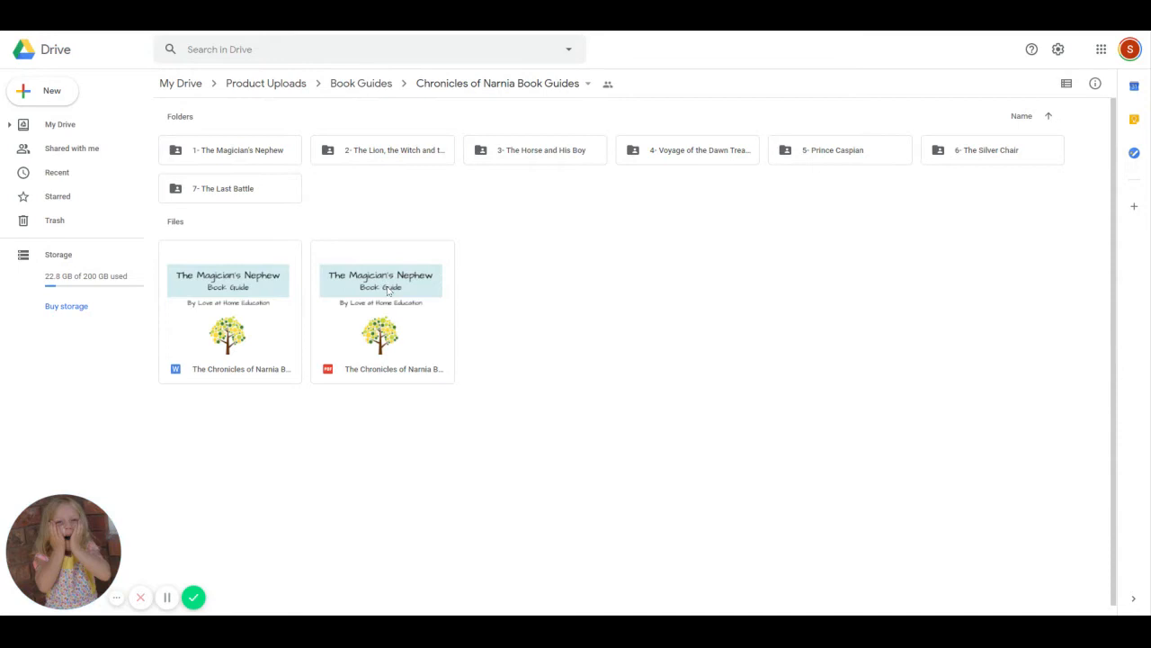
pyautogui.doubleClick(382, 306)
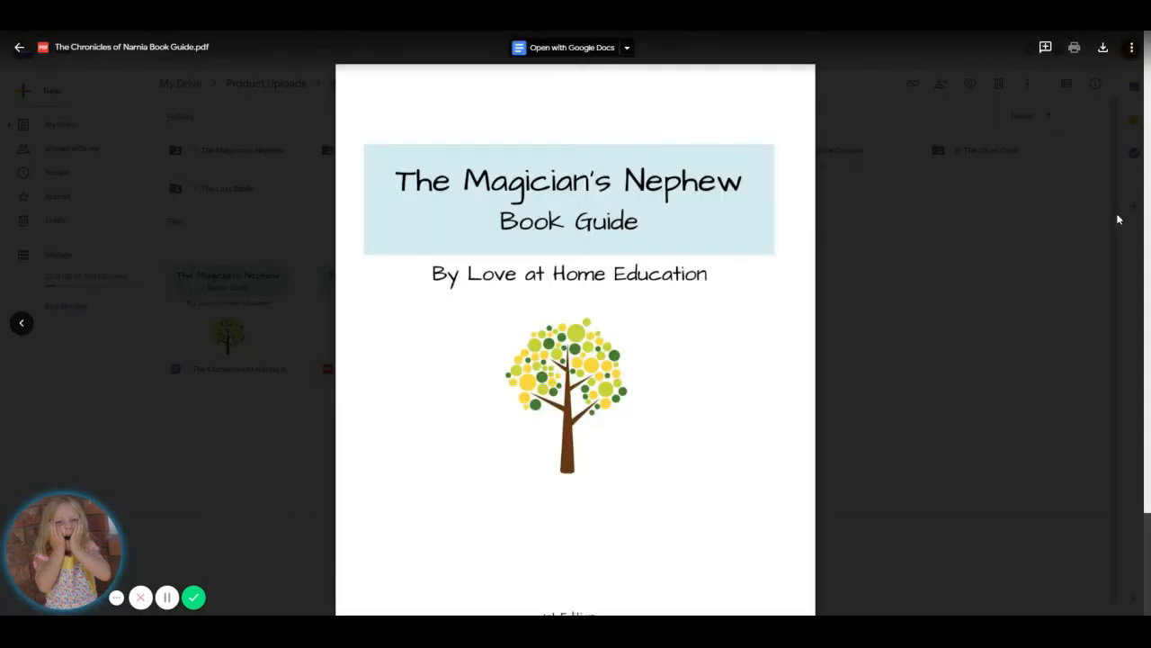
pyautogui.scroll(-3)
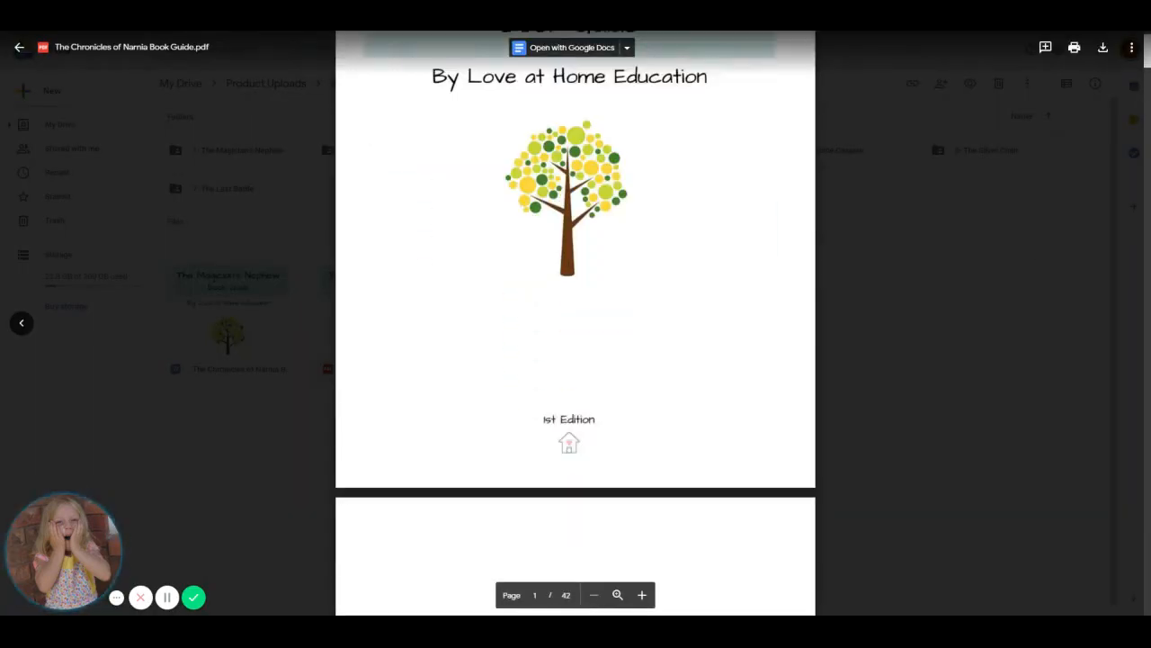
pyautogui.scroll(-3)
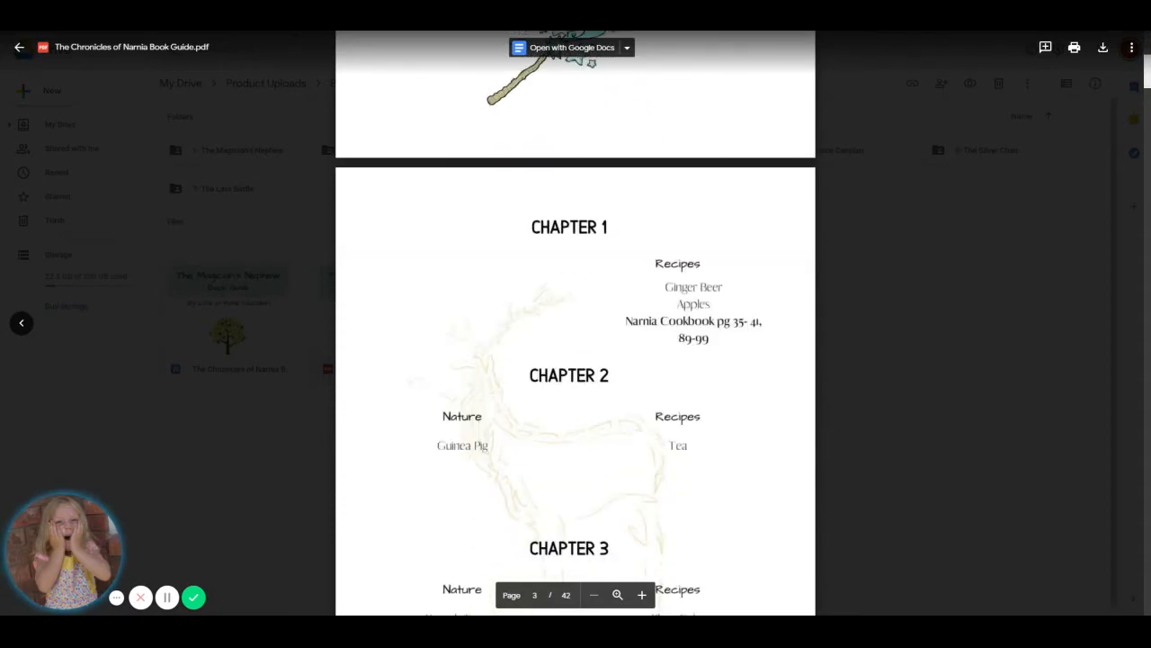
pyautogui.scroll(-3)
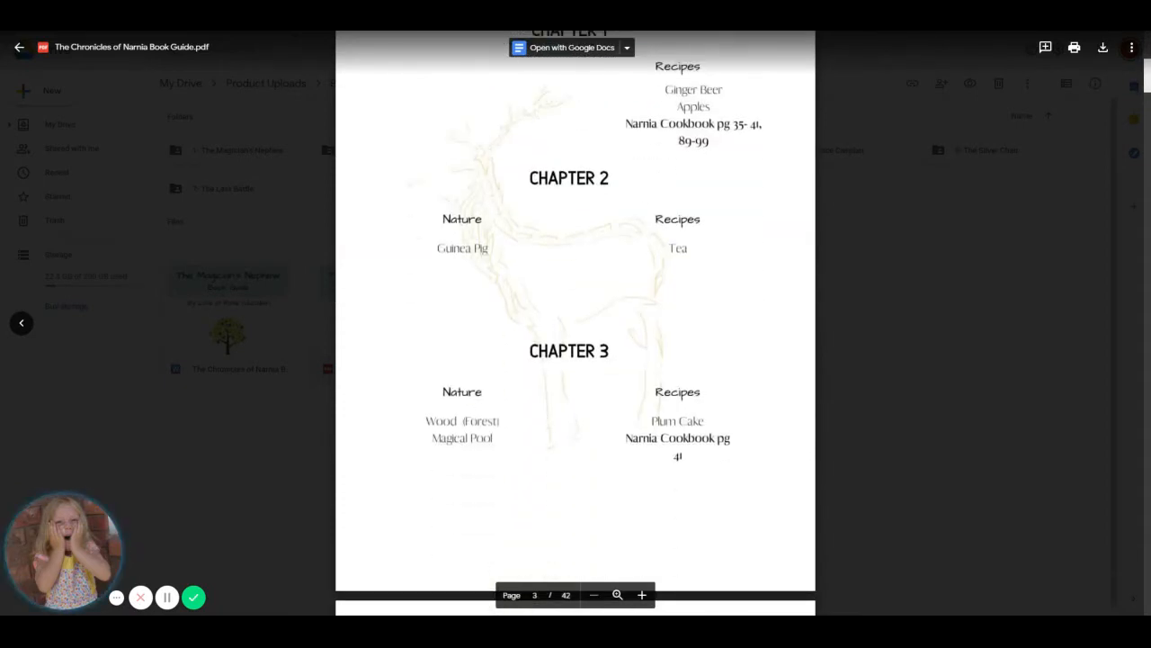
pyautogui.scroll(-3)
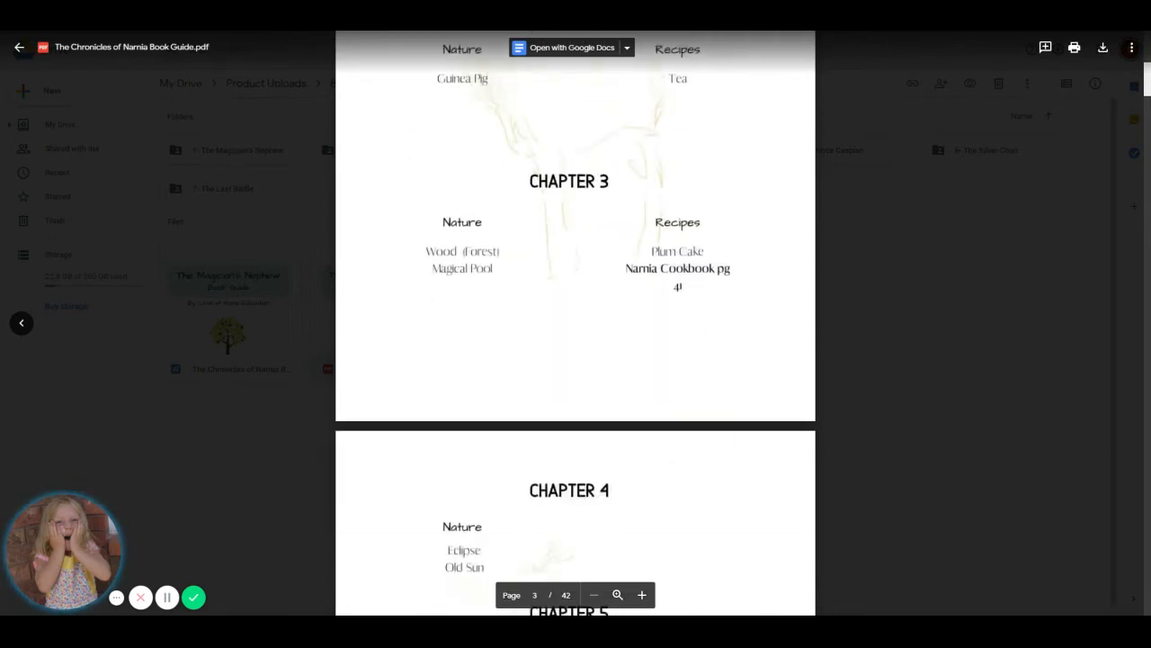
pyautogui.scroll(-3)
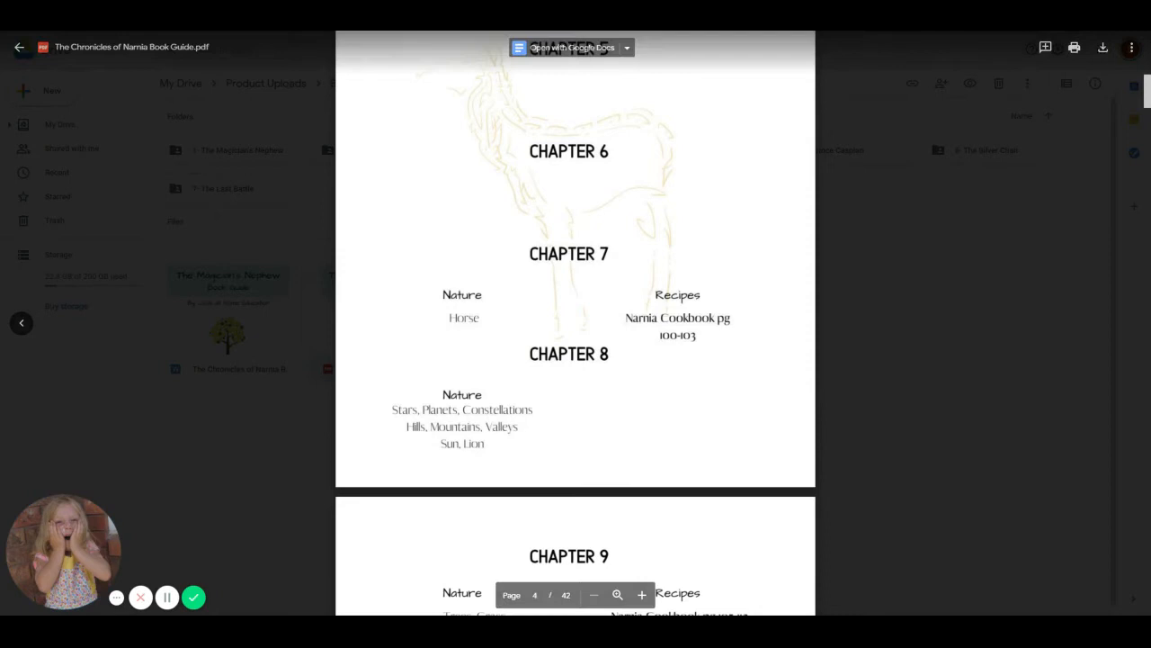
pyautogui.scroll(3)
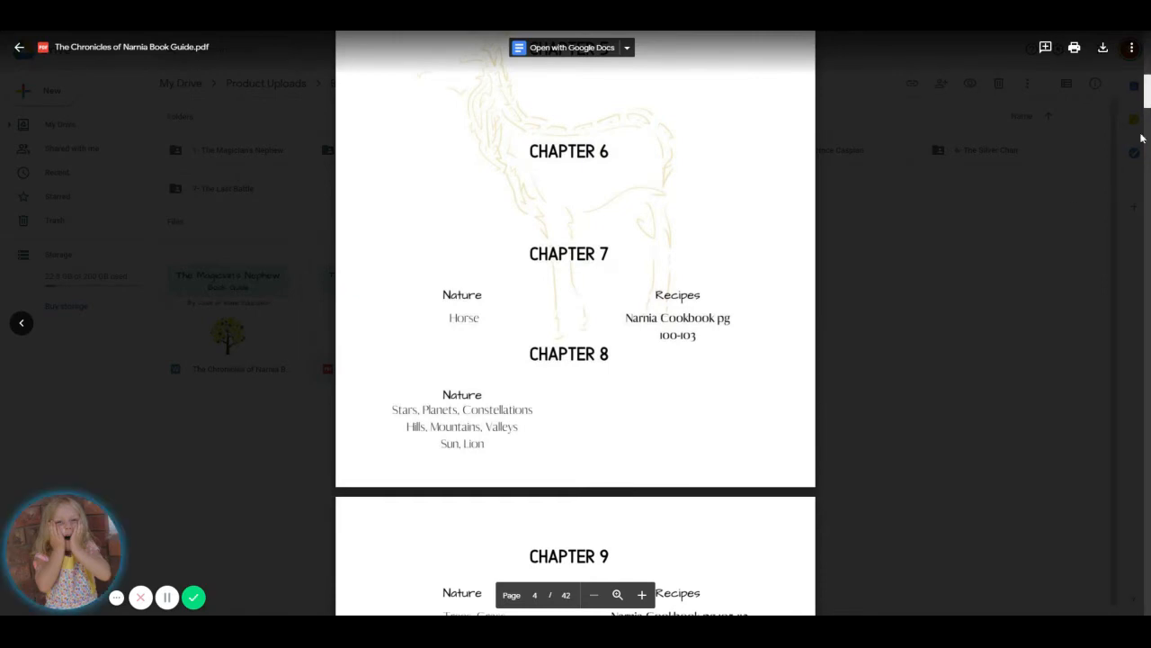
pyautogui.scroll(-3)
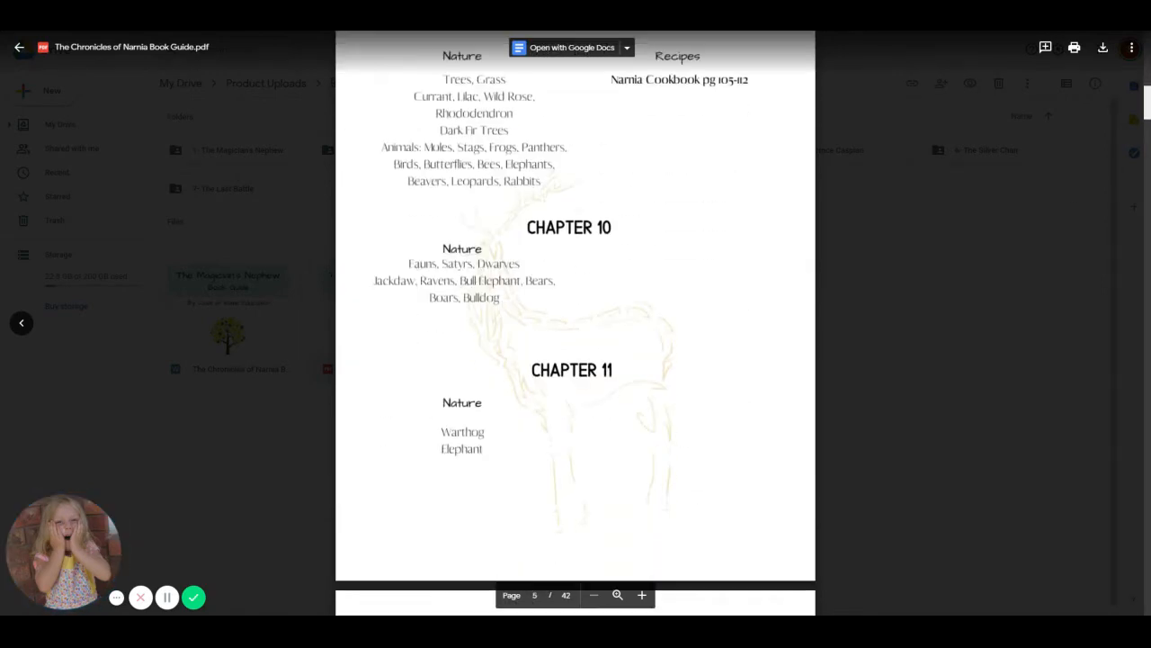
pyautogui.scroll(-3)
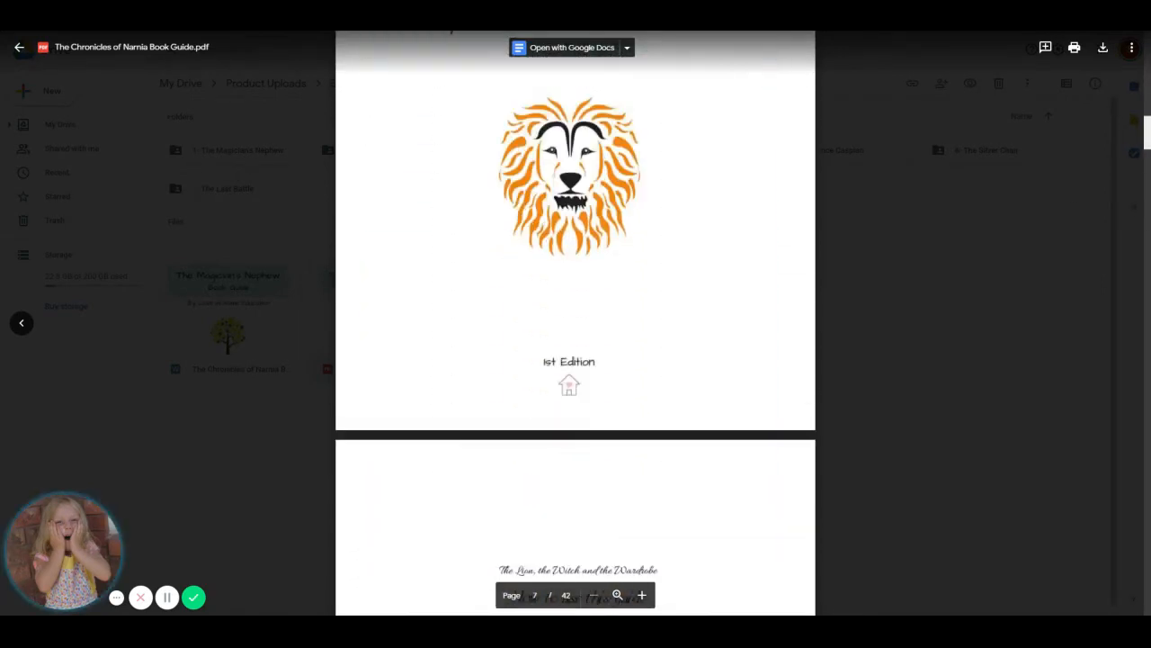
pyautogui.scroll(-3)
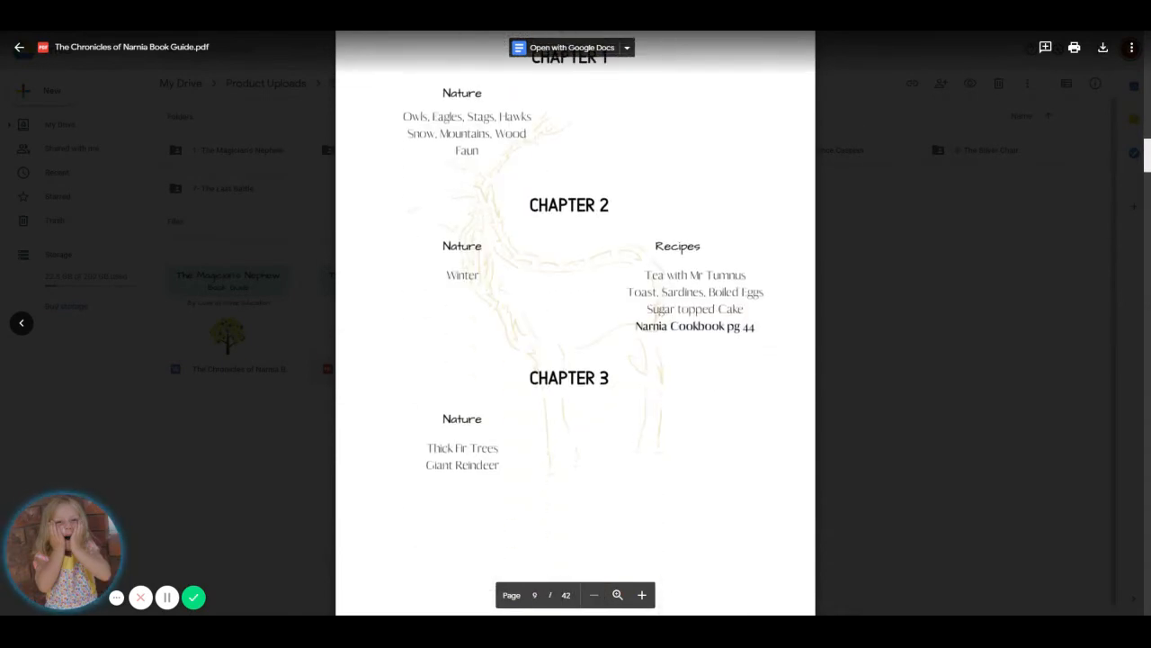
pyautogui.scroll(-3)
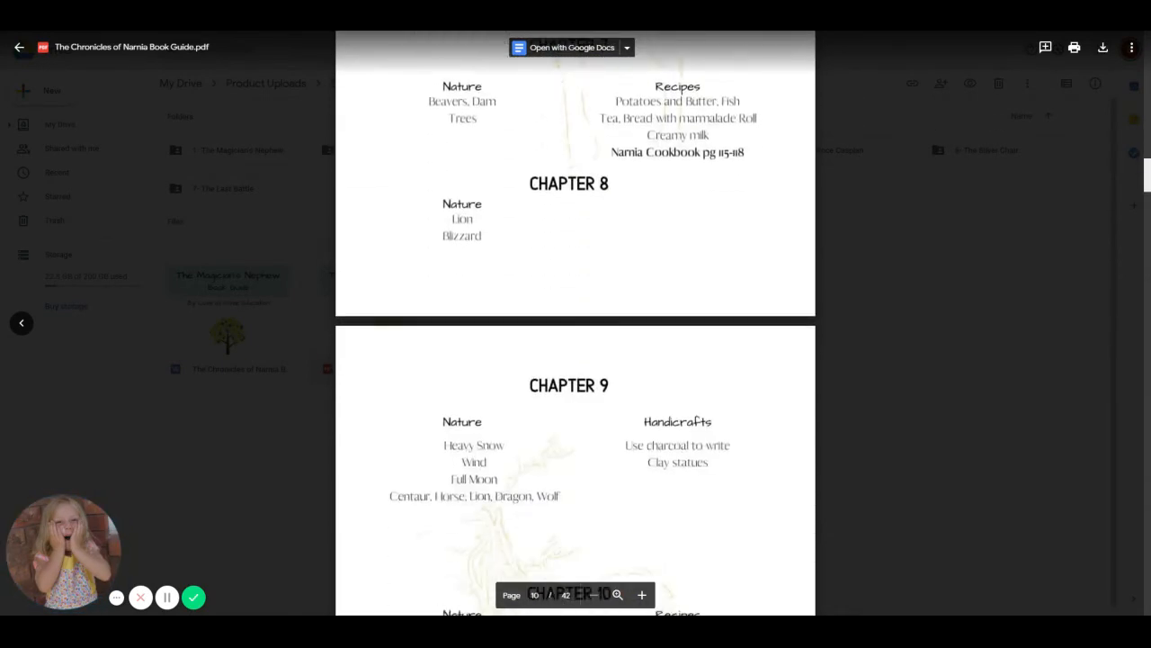
pyautogui.scroll(-3)
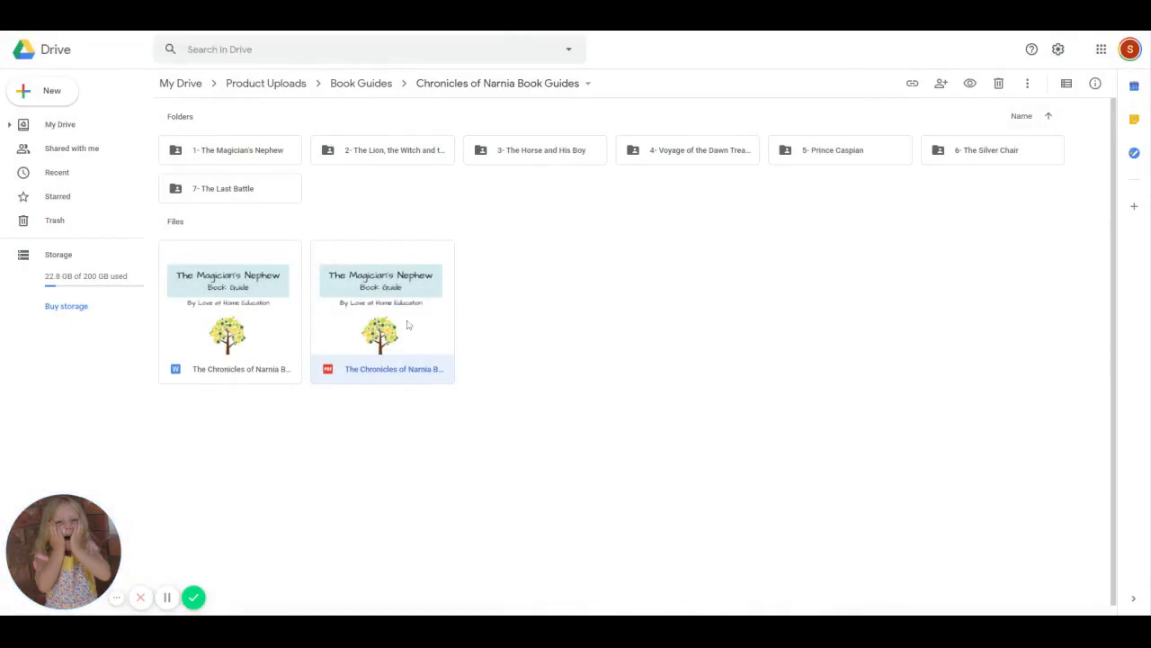
pyautogui.moveTo(553, 139)
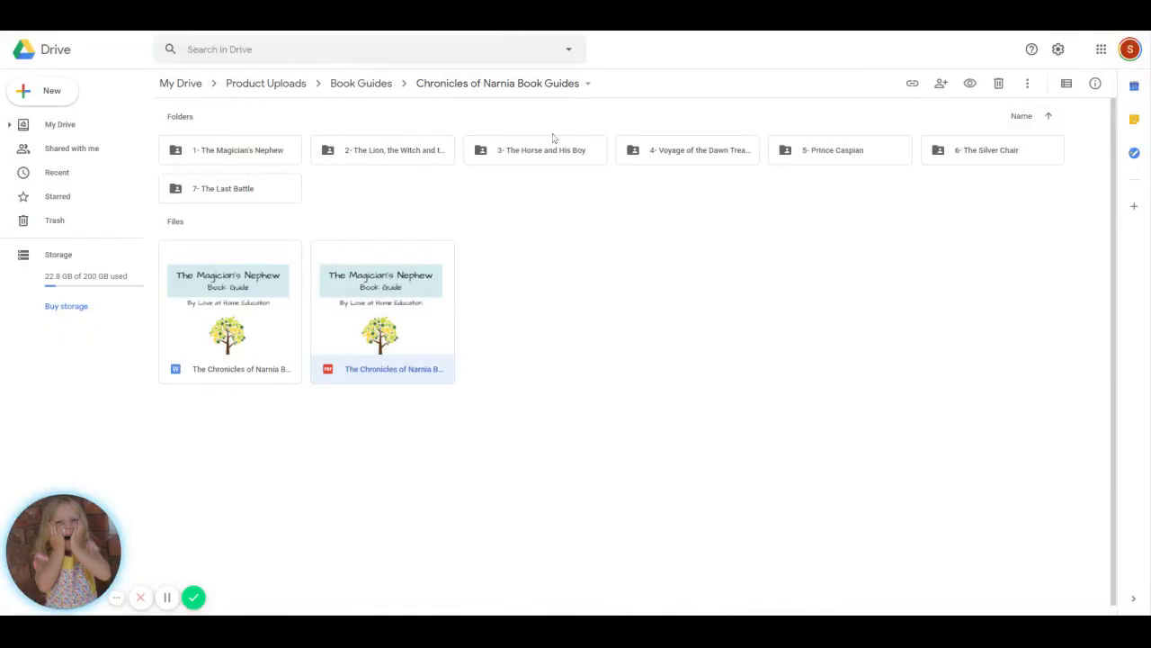
pyautogui.moveTo(367, 122)
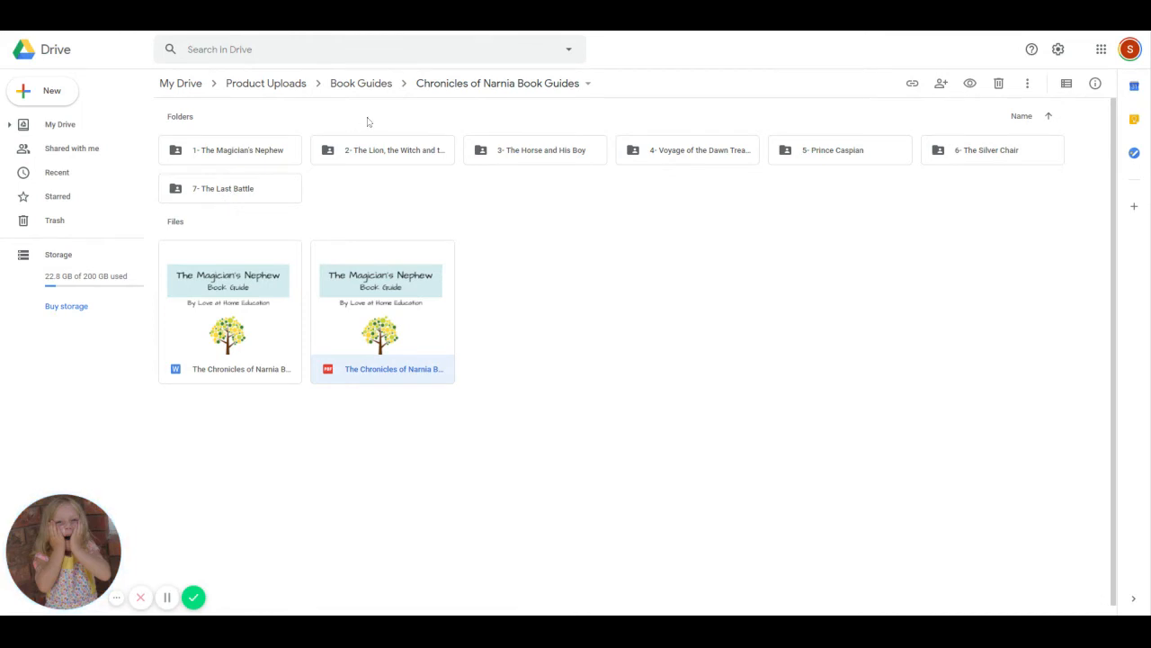
# Return to Book Guides and enter the Magic Tree House Book Guides folder.
pyautogui.click(361, 83)
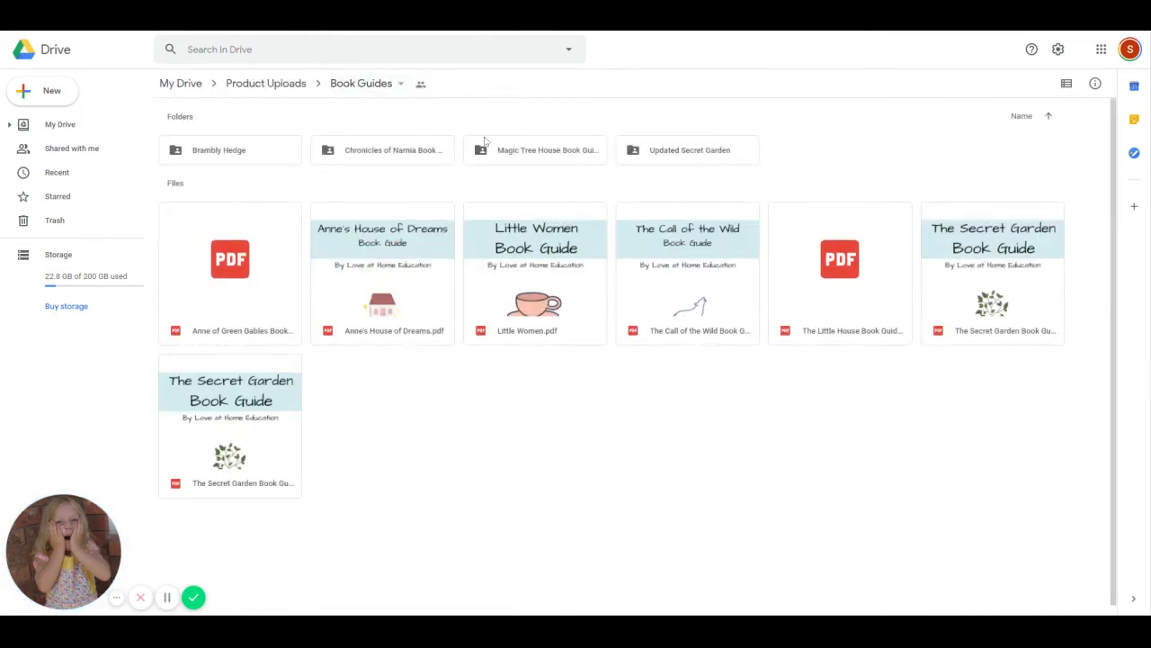
pyautogui.doubleClick(535, 149)
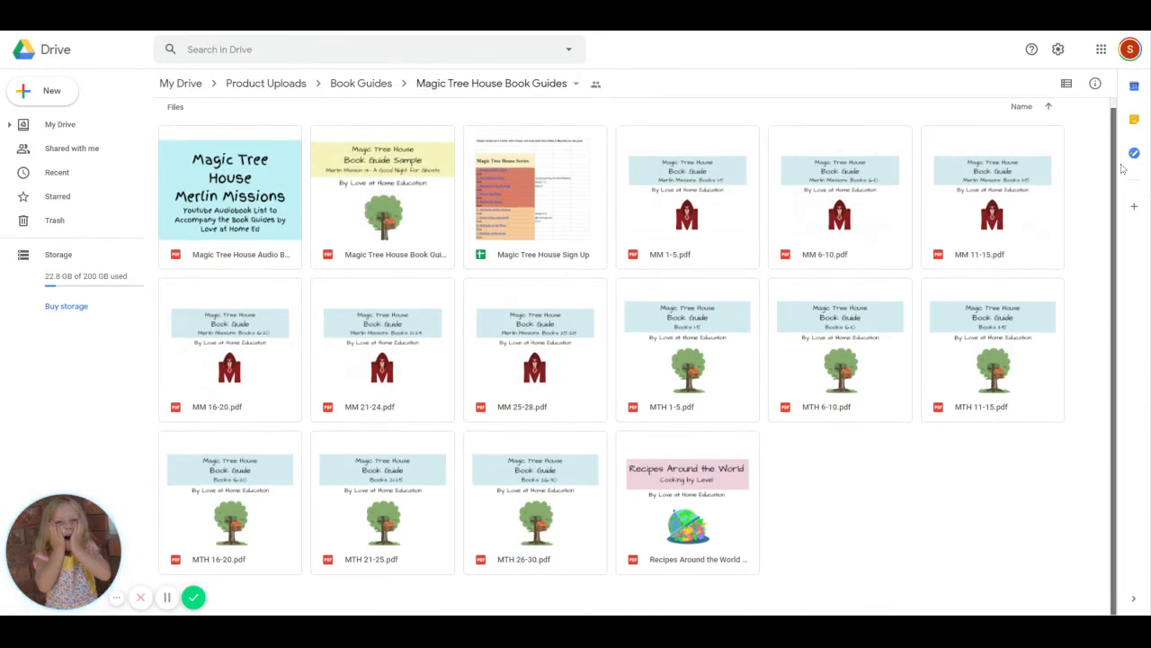
pyautogui.moveTo(1130, 181)
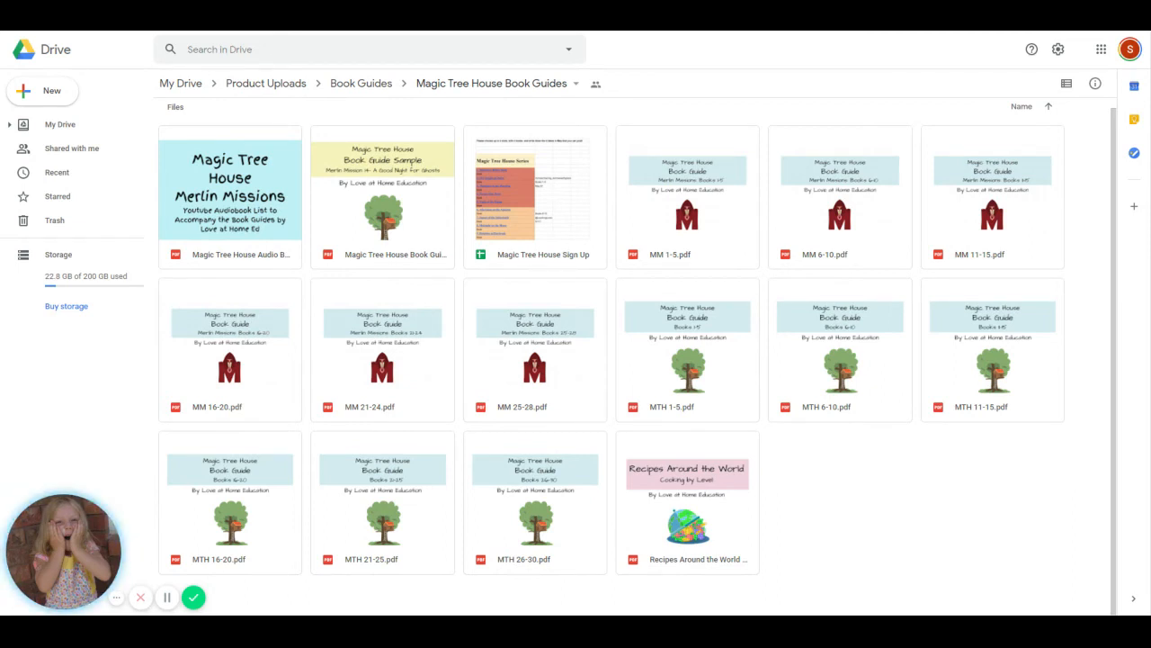
pyautogui.moveTo(361, 82)
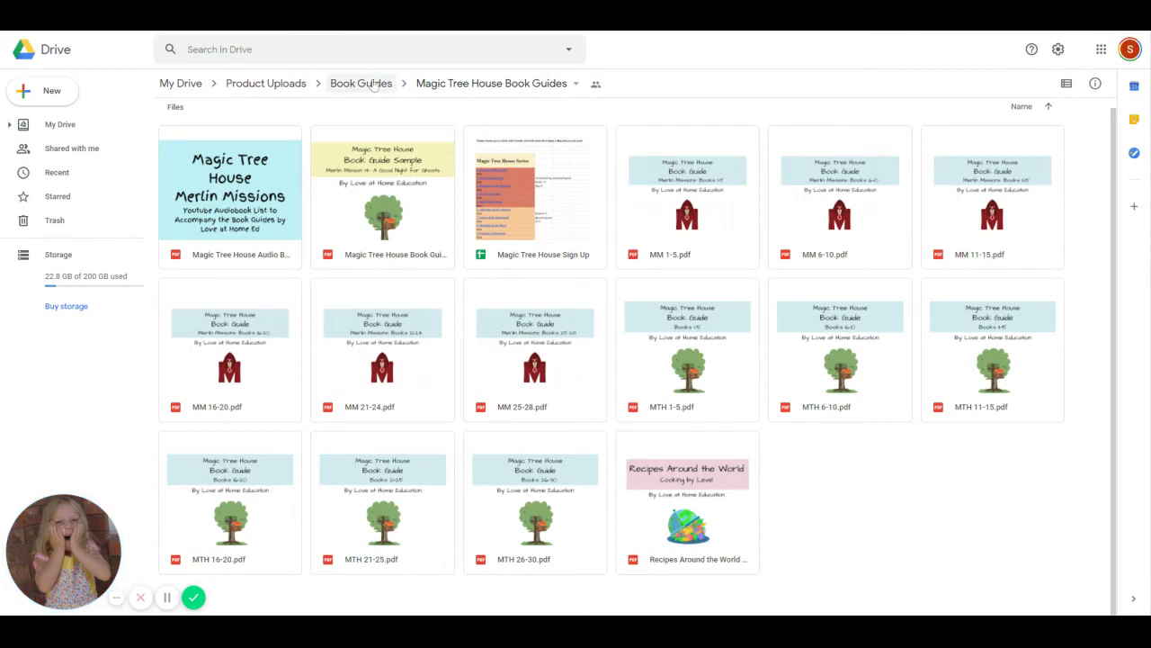
pyautogui.moveTo(361, 83)
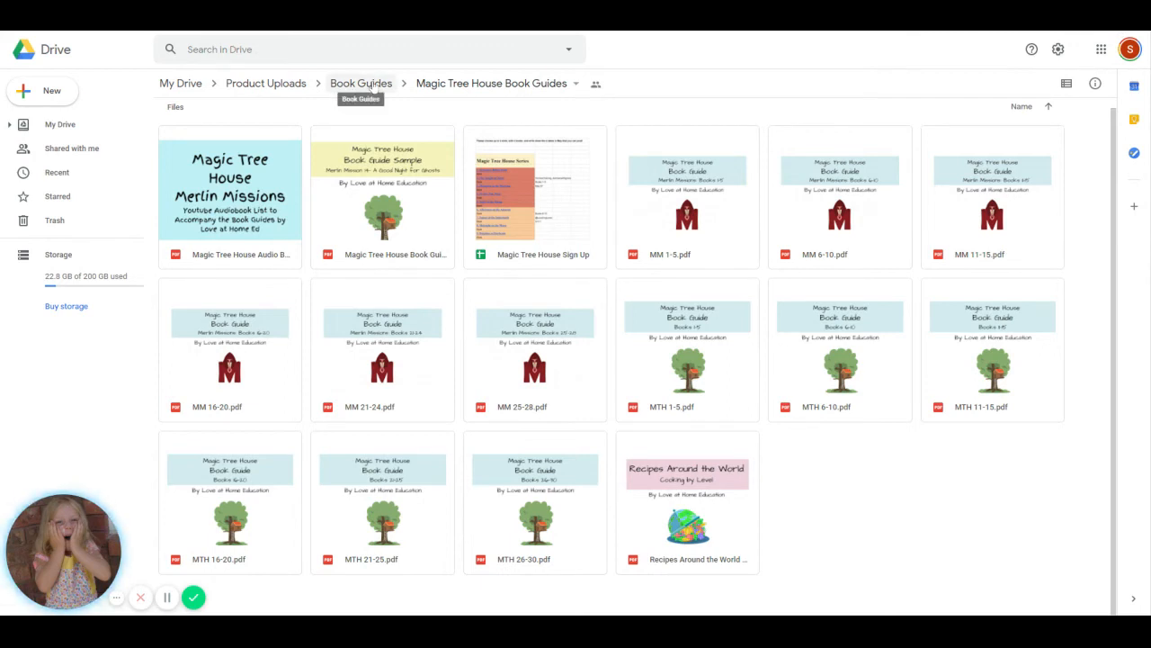
pyautogui.moveTo(360, 82)
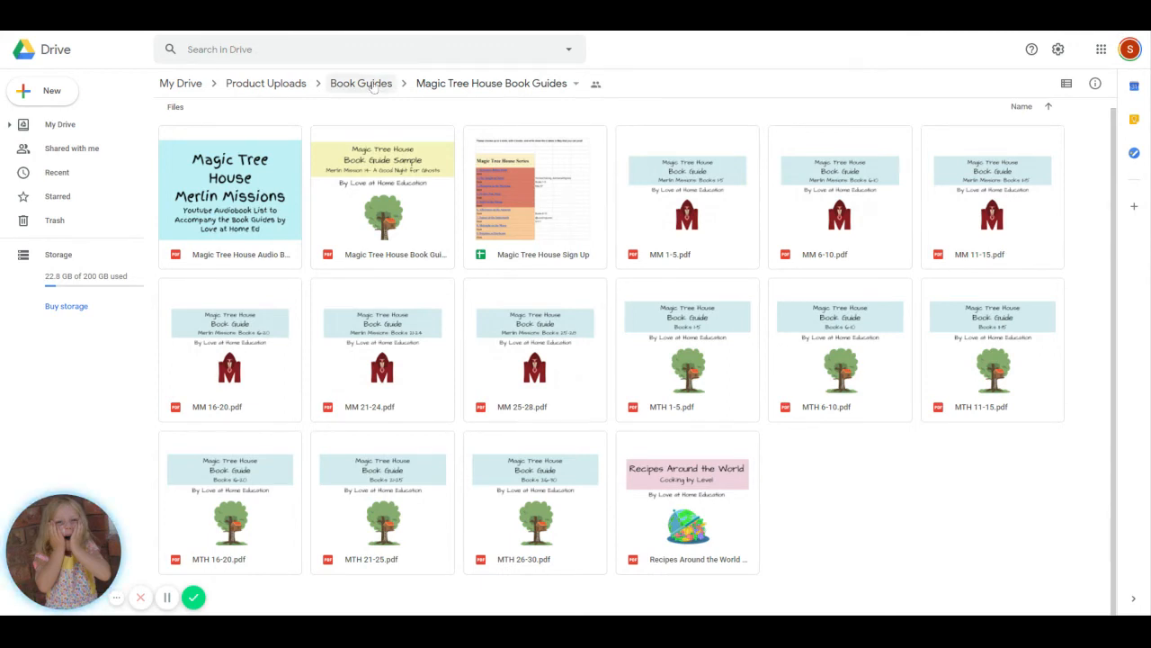
# After reviewing Magic Tree House guides, return to Book Guides via the breadcrumb.
pyautogui.click(361, 83)
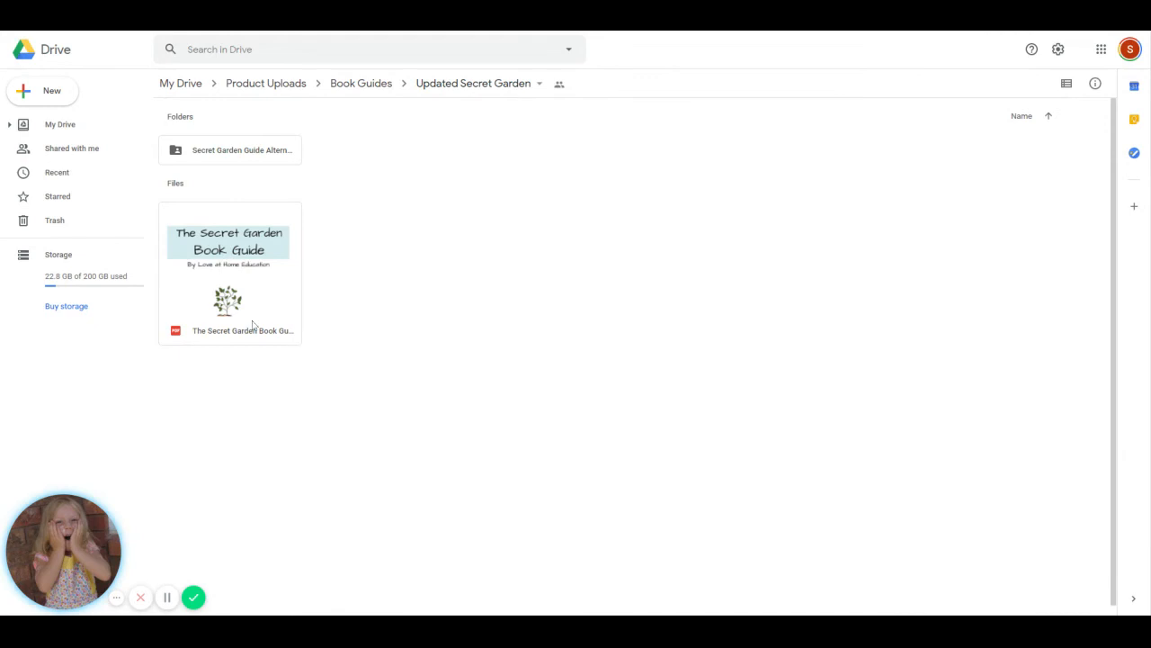
# View the five cover images in Alternate Covers, then back out to Book Guides.
pyautogui.doubleClick(230, 149)
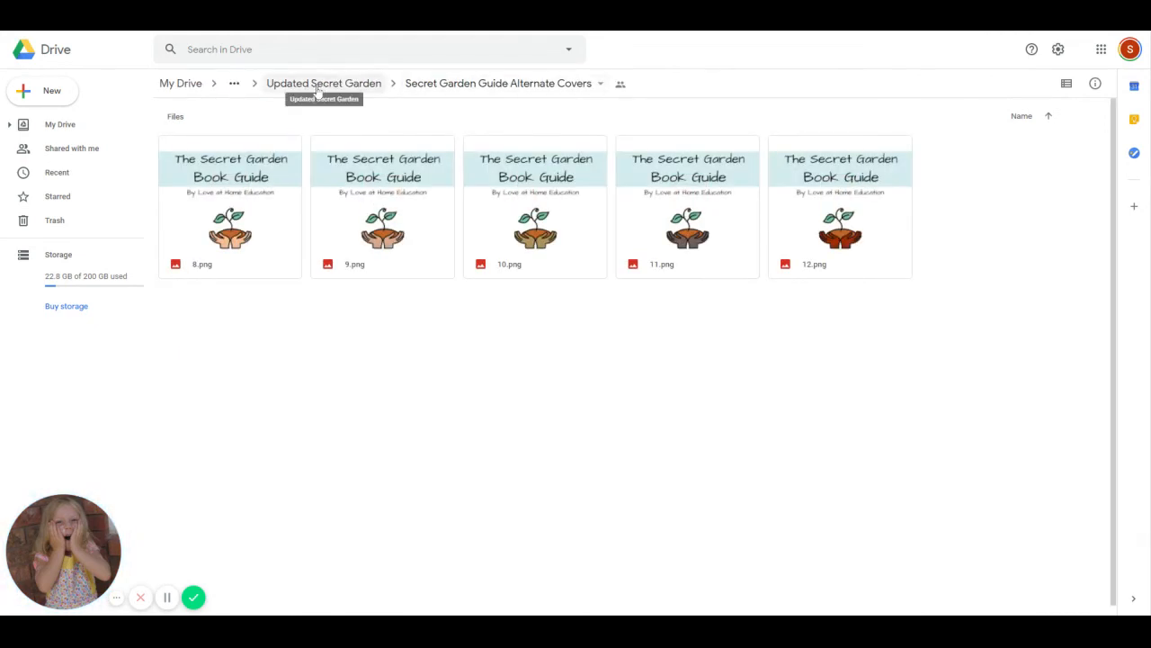
pyautogui.click(322, 82)
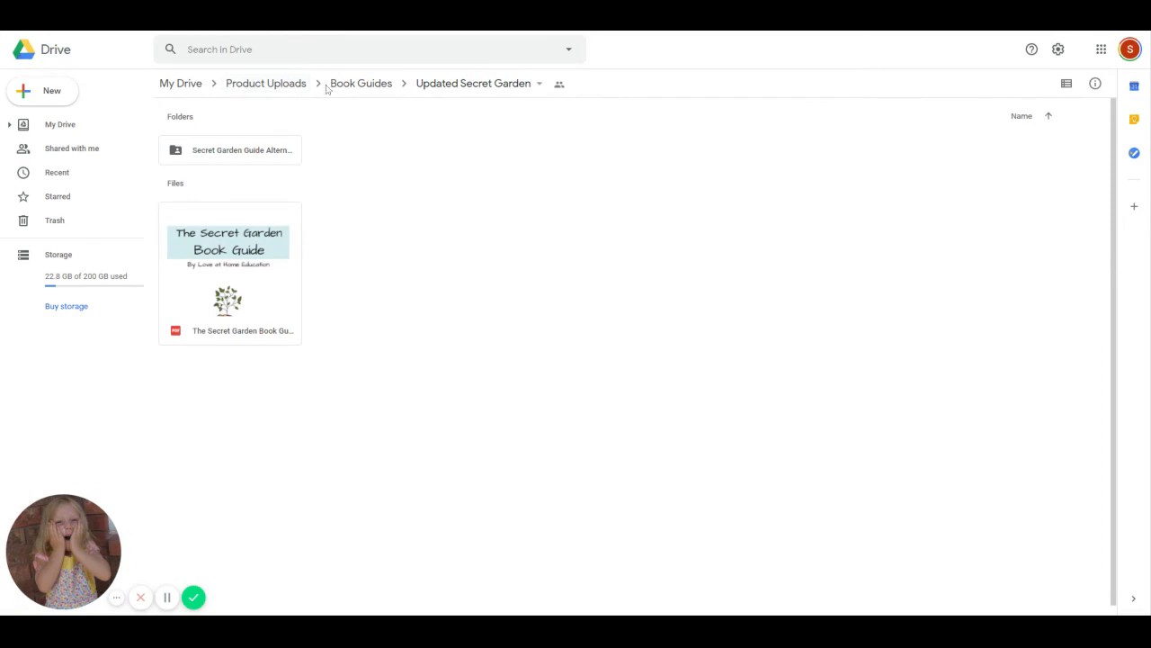
pyautogui.click(361, 83)
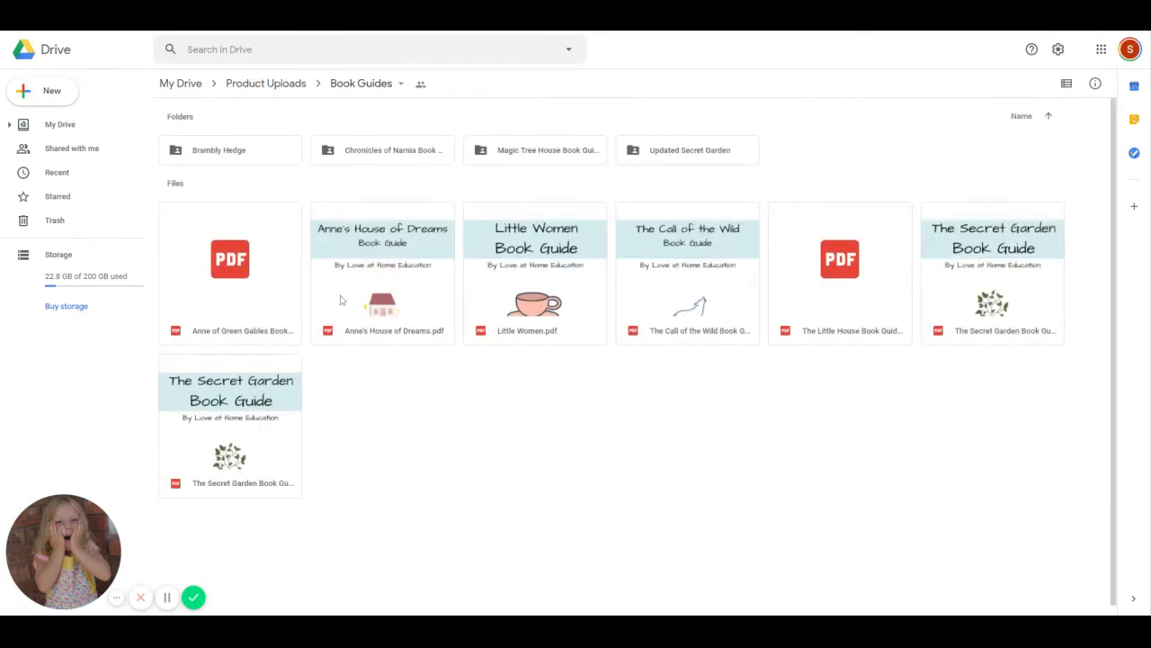
pyautogui.moveTo(393, 296)
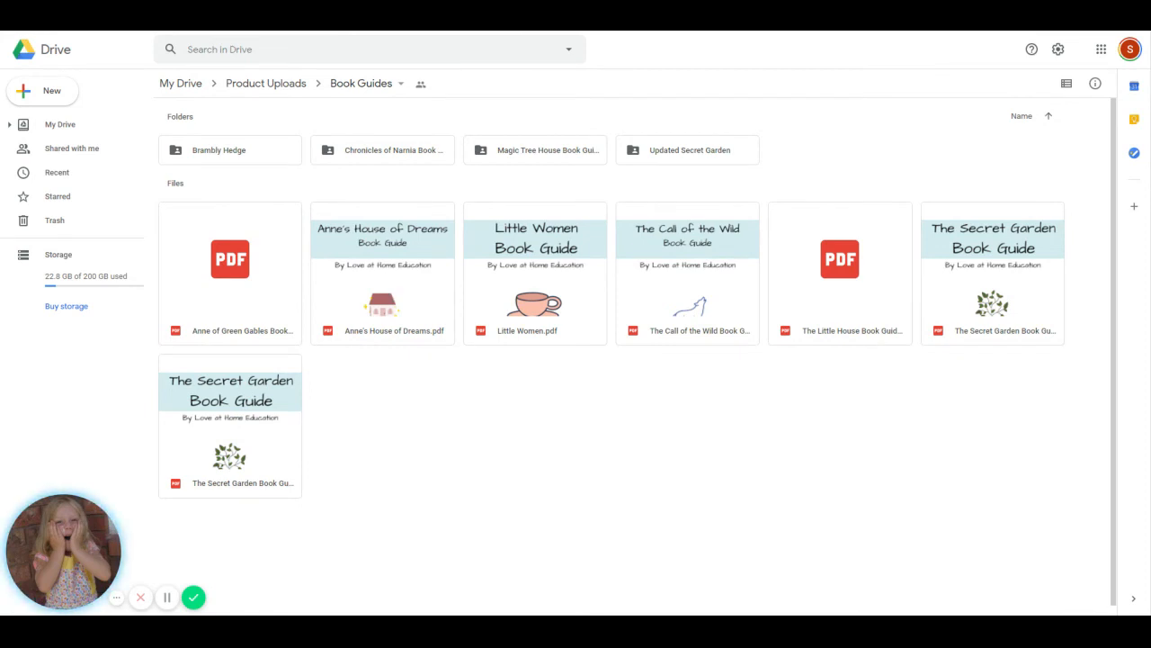
pyautogui.moveTo(588, 410)
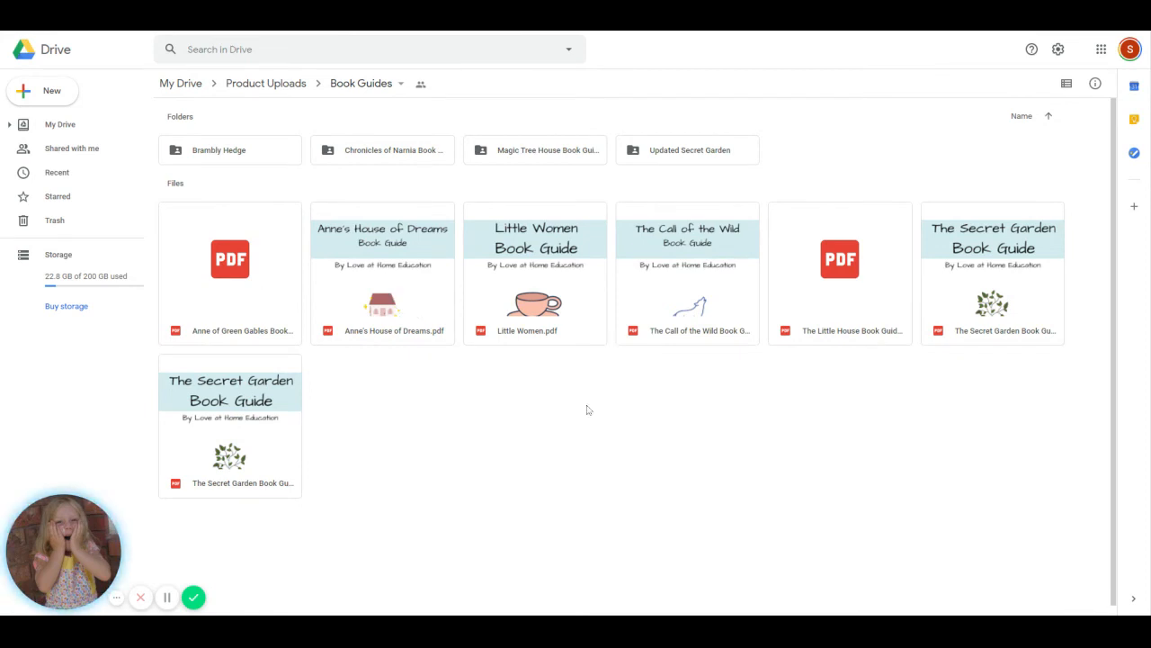
pyautogui.moveTo(700, 286)
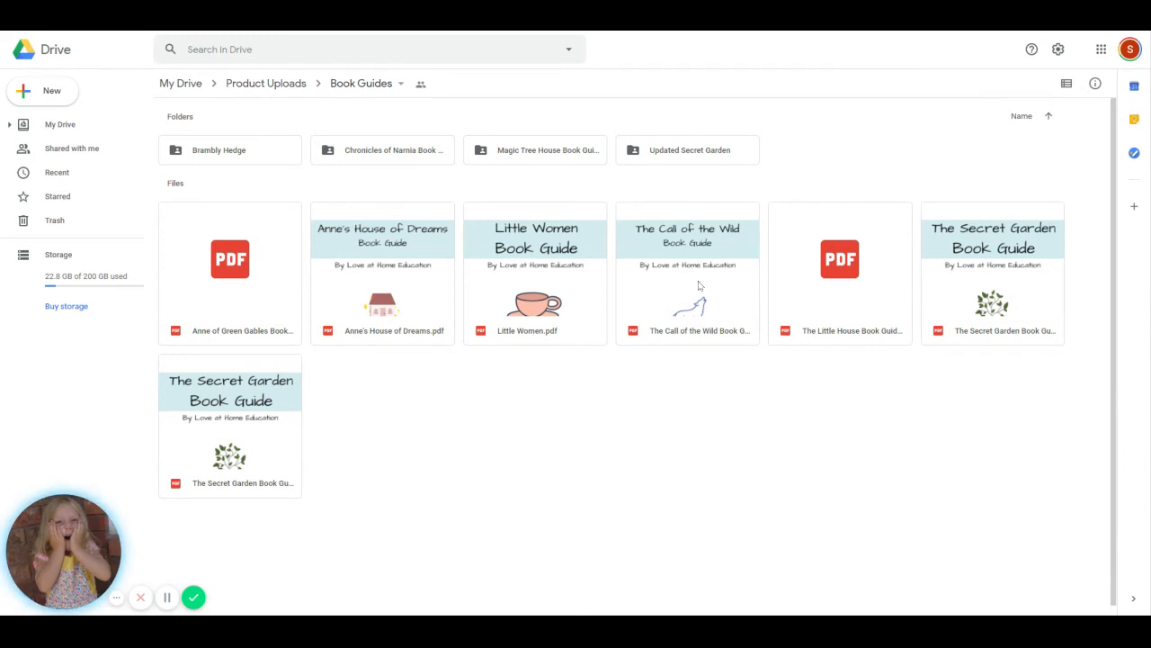
pyautogui.click(839, 259)
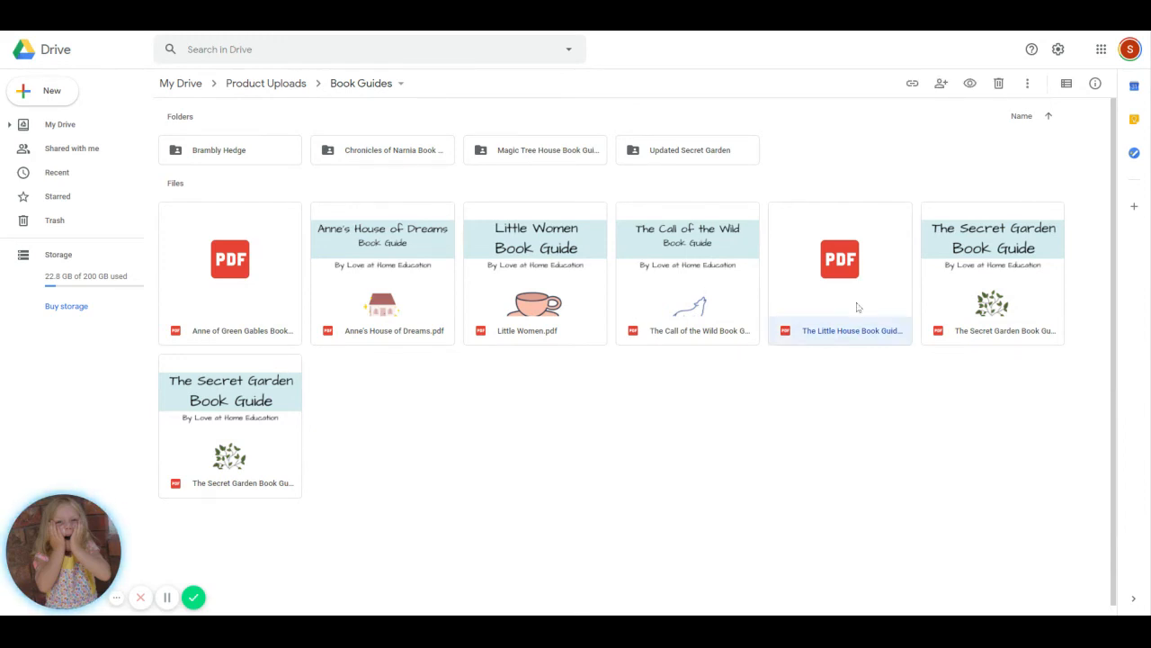
pyautogui.doubleClick(839, 259)
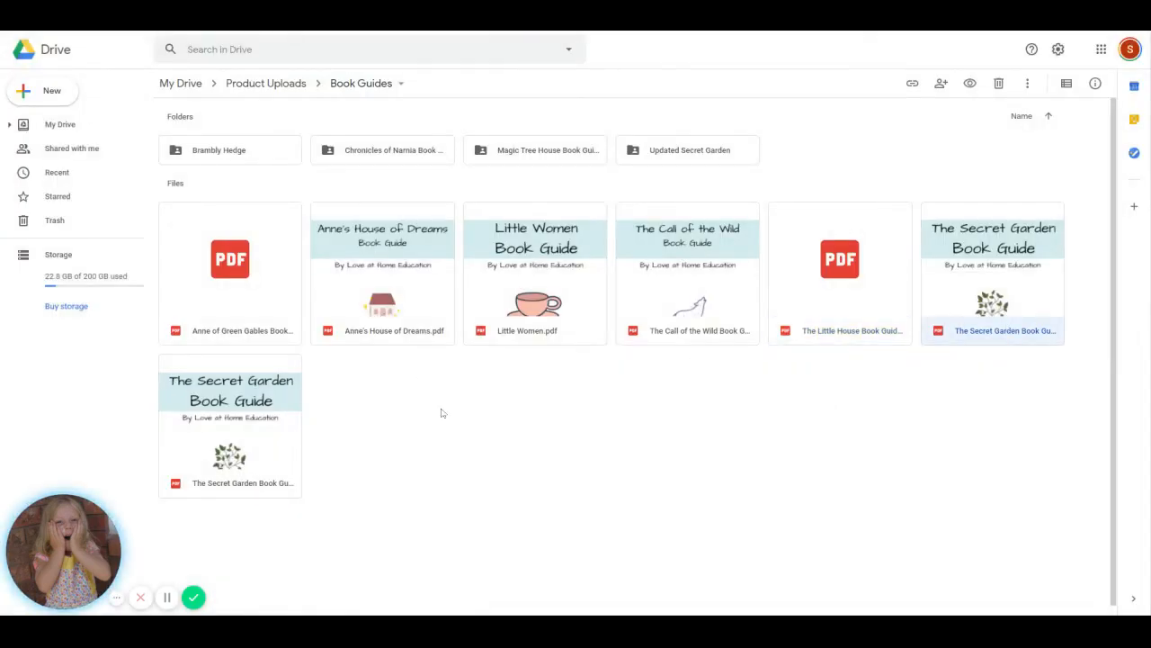
# Select both Secret Garden guide PDFs, trash them, and clear the selection.
pyautogui.click(229, 423)
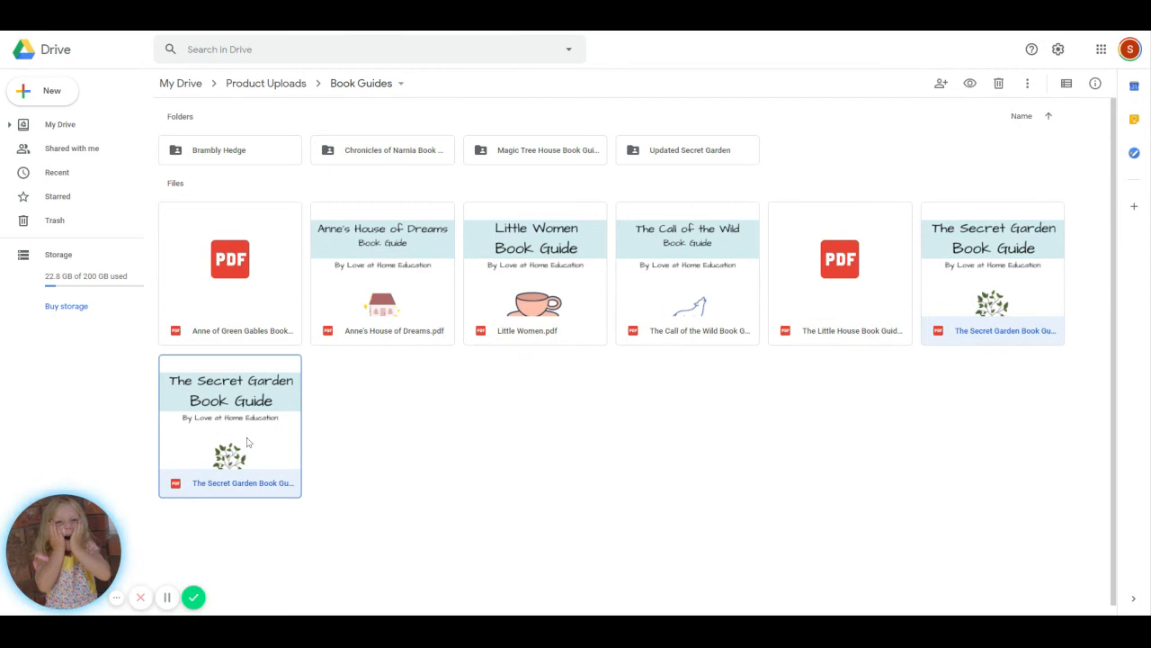
pyautogui.click(998, 83)
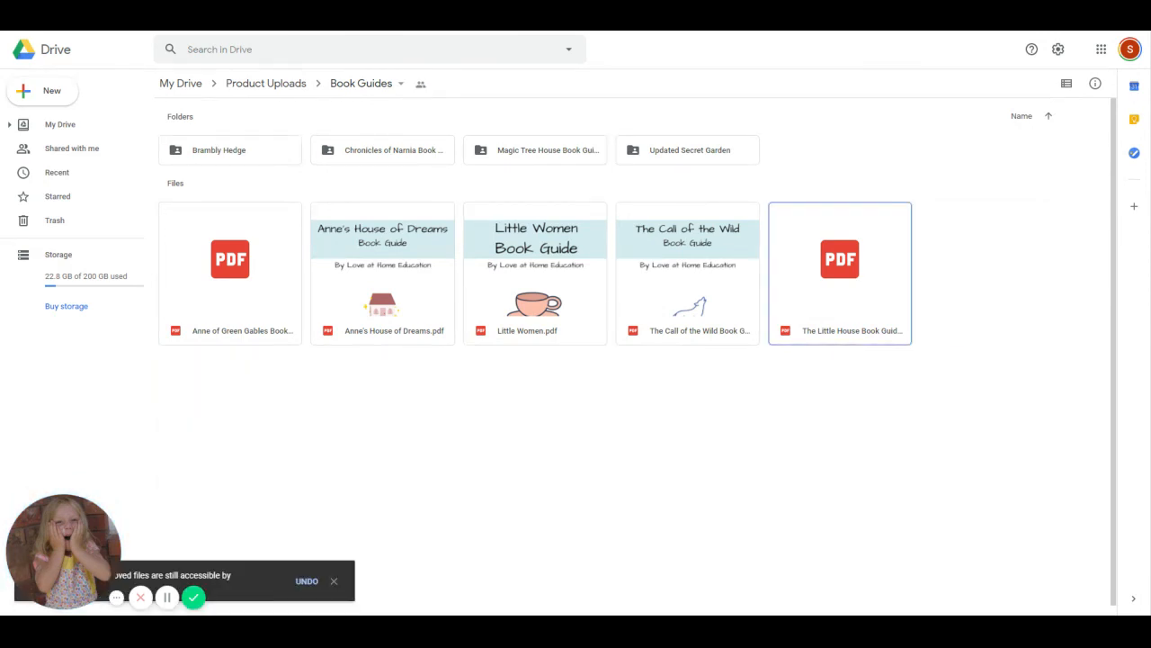
pyautogui.click(374, 491)
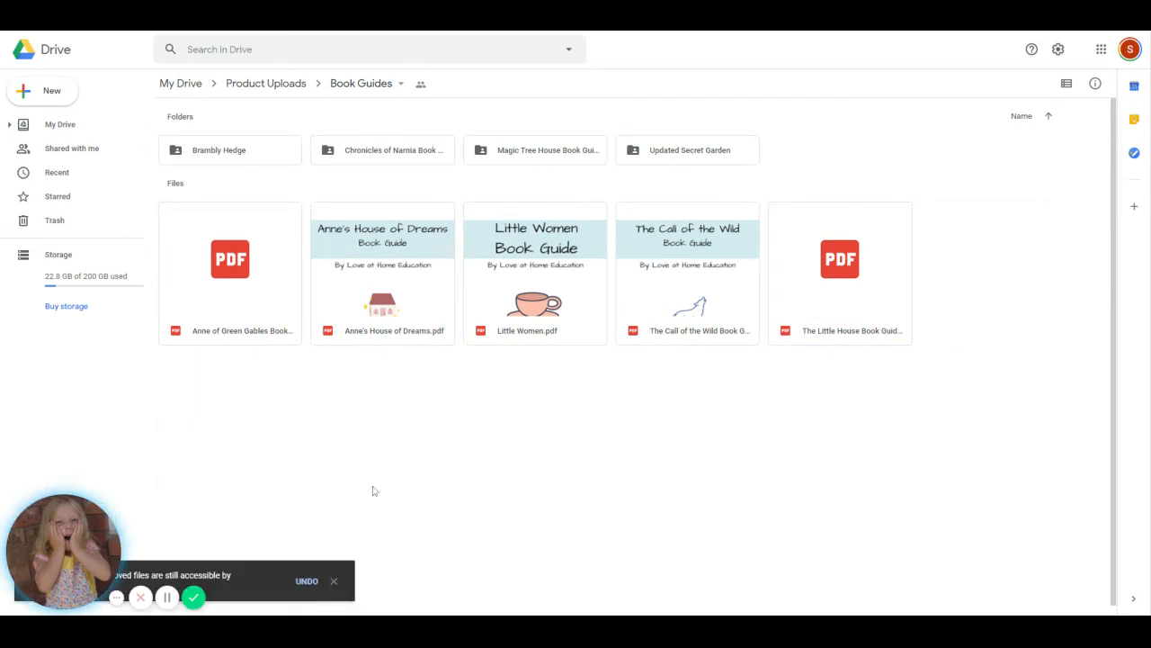
pyautogui.moveTo(1007, 252)
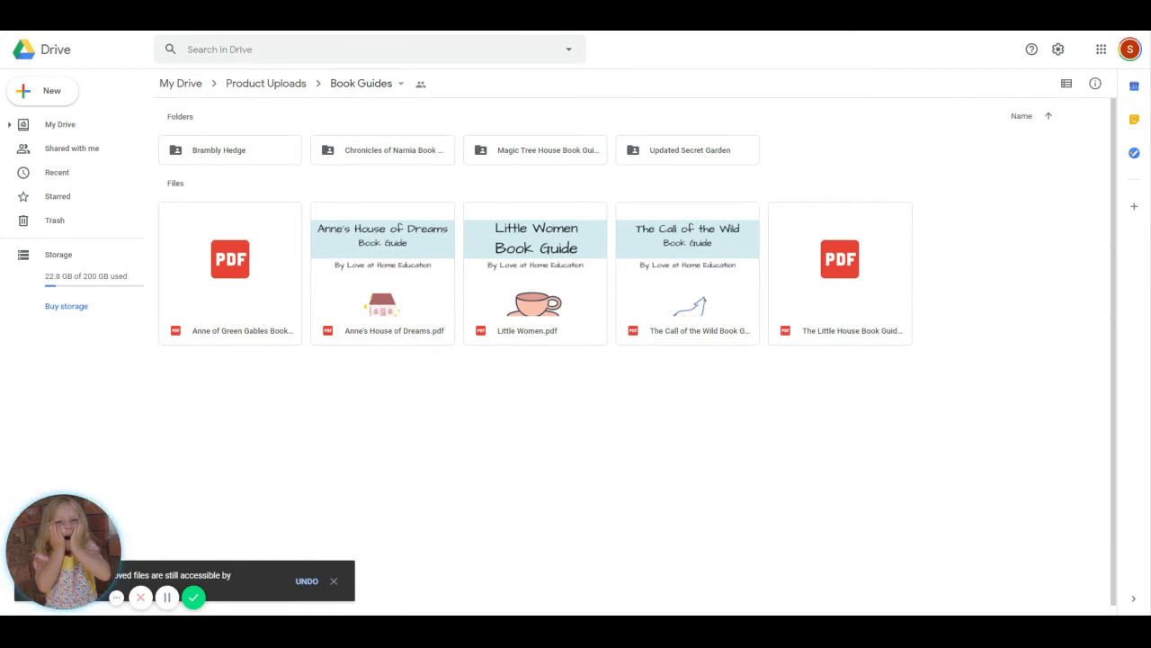
pyautogui.click(334, 581)
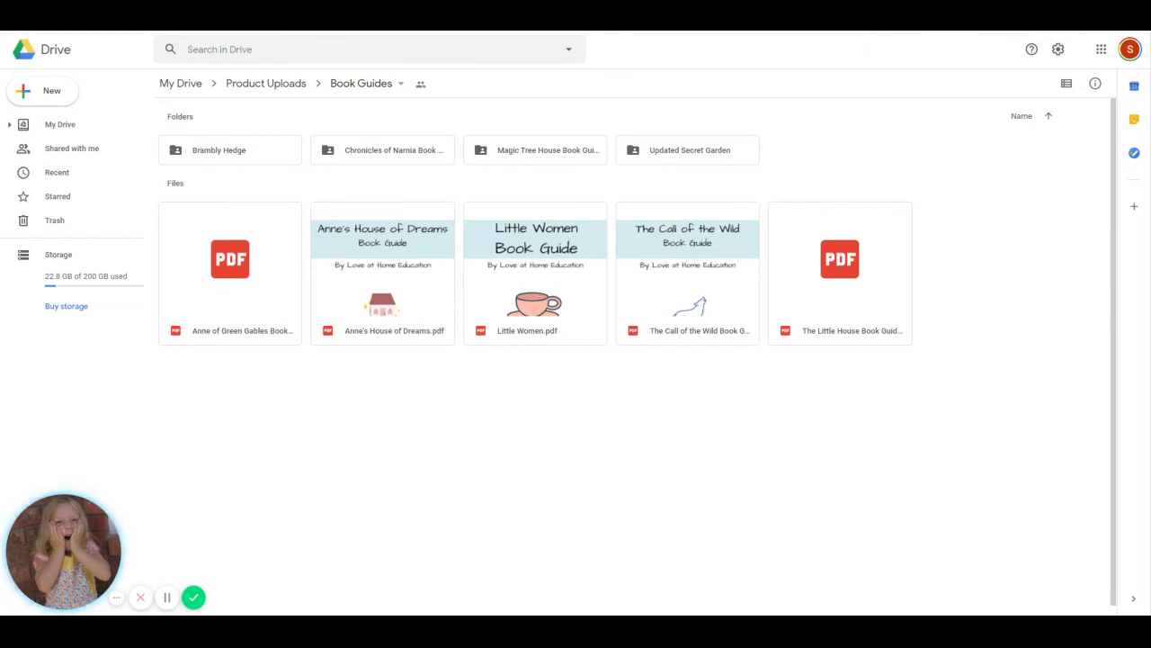
pyautogui.moveTo(195, 598)
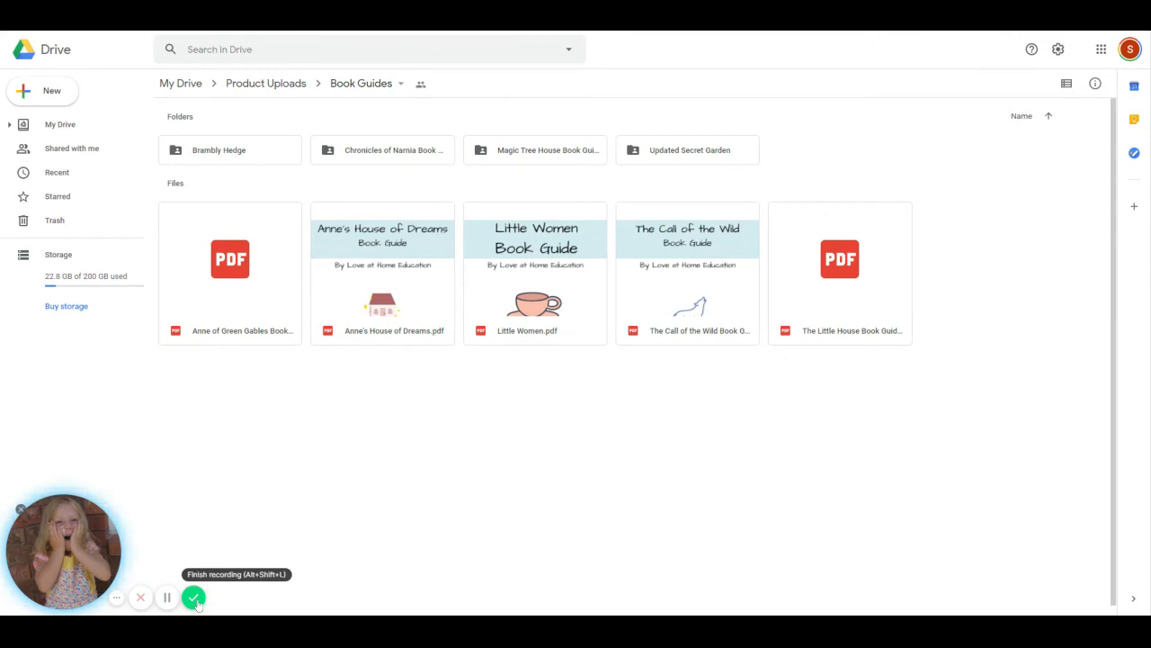